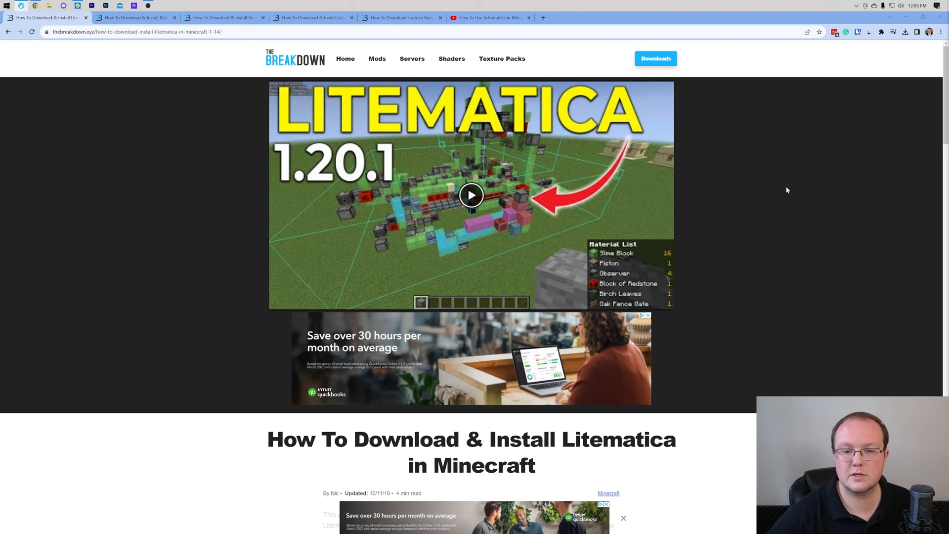
# Go from the Litematica guide to the CurseForge Litematica Files list.
pyautogui.scroll(-3)
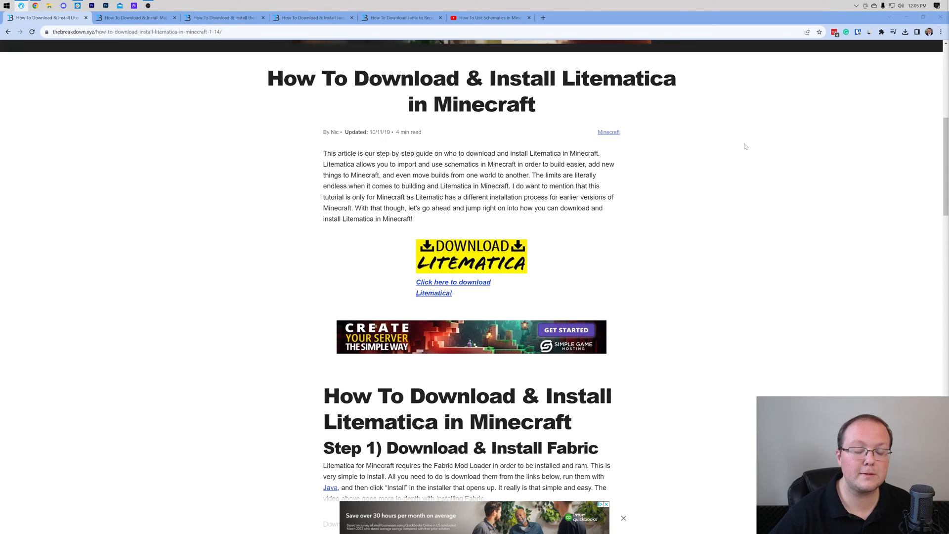
pyautogui.scroll(-3)
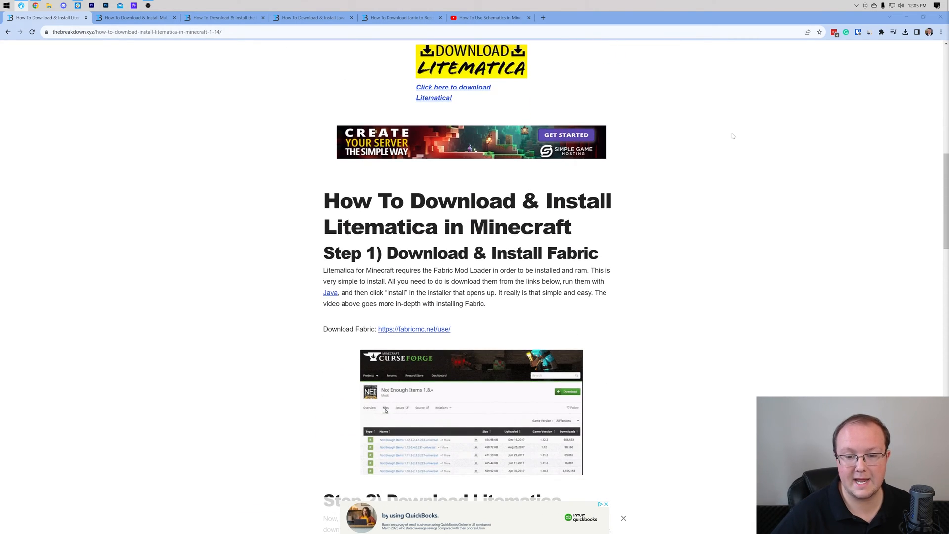
pyautogui.scroll(-3)
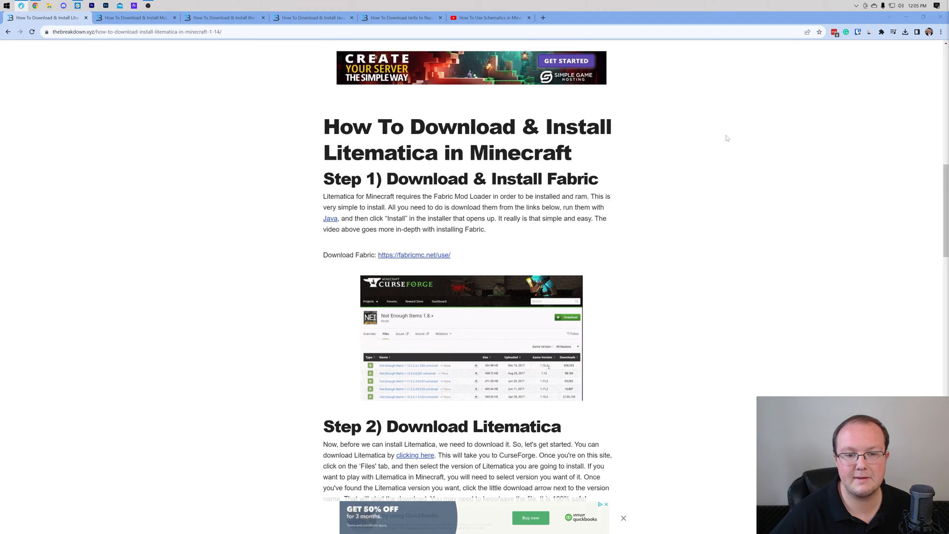
pyautogui.scroll(3)
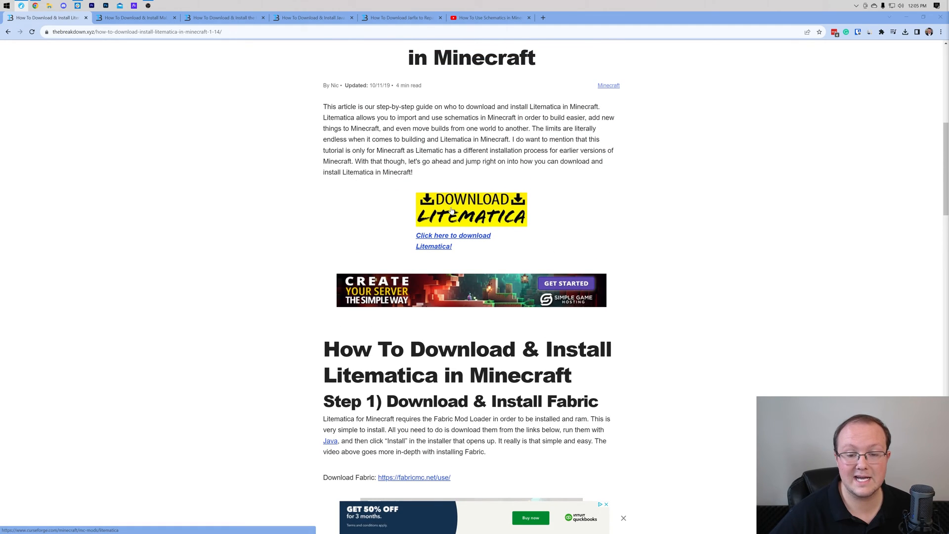
pyautogui.click(472, 208)
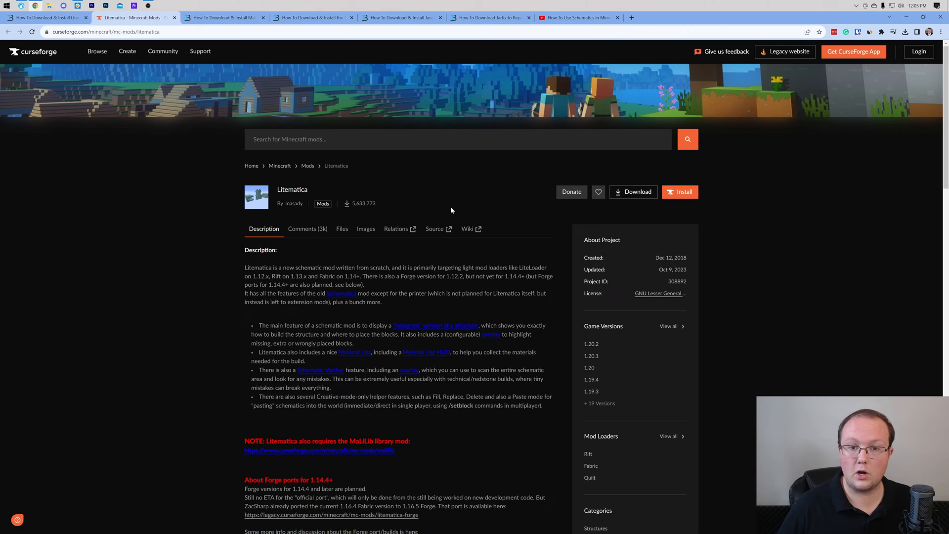
pyautogui.moveTo(376, 222)
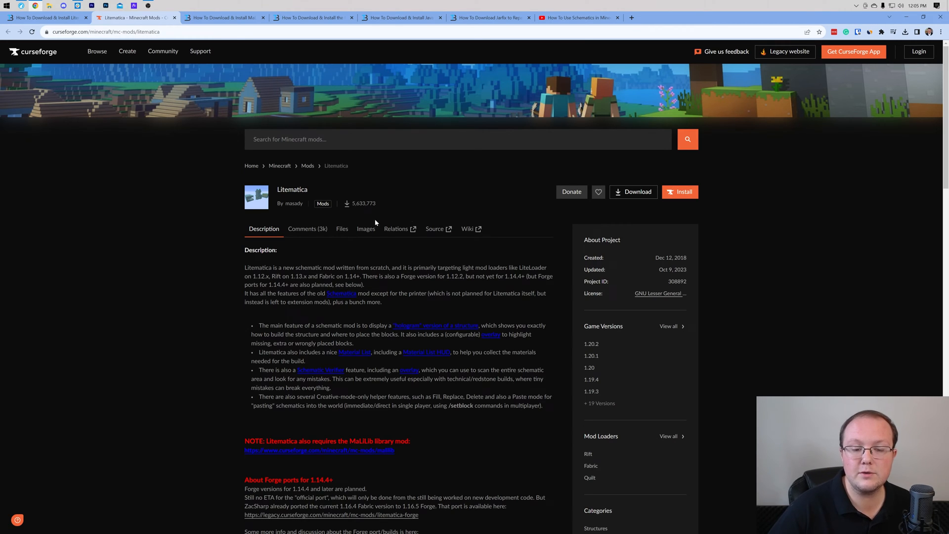
pyautogui.click(342, 229)
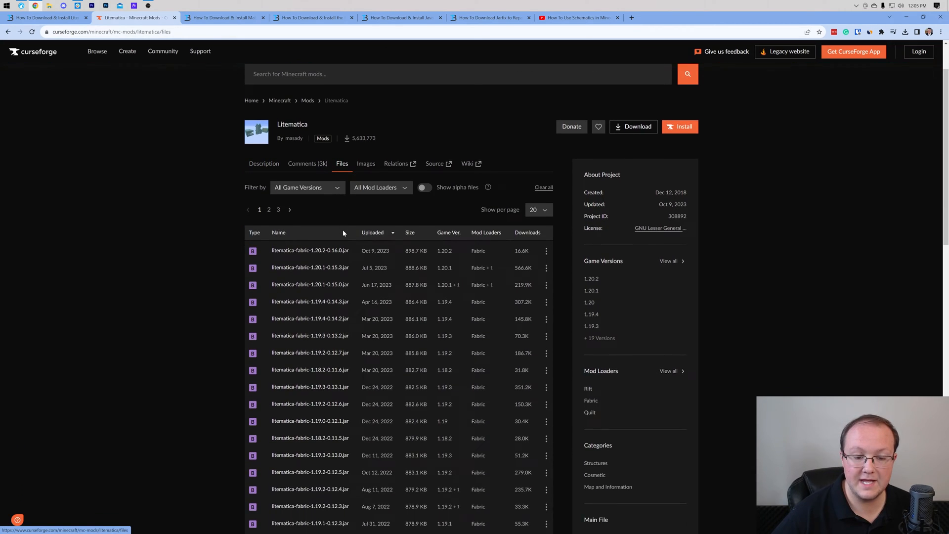
# Start downloading litematica-fabric-1.20.2-0.16.0.jar from its row's download options.
pyautogui.scroll(-3)
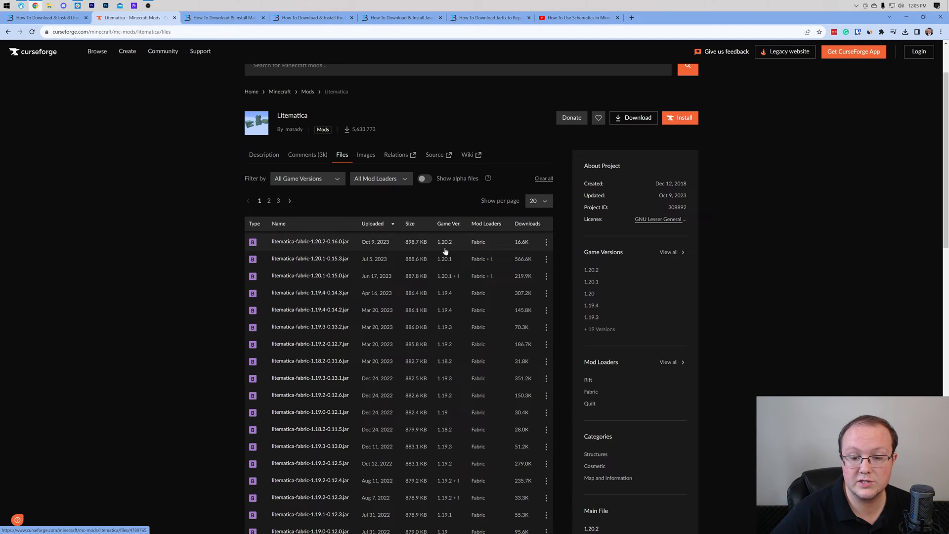
pyautogui.moveTo(407, 246)
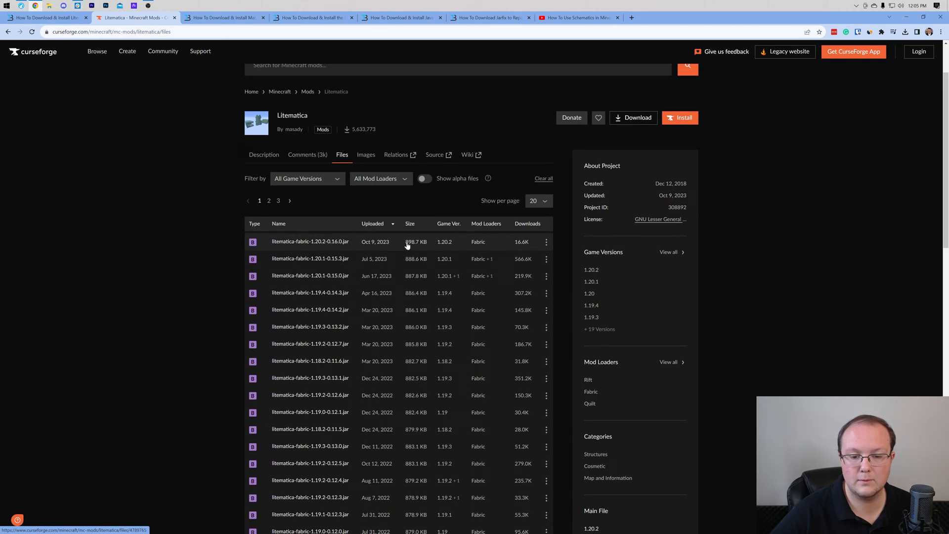
pyautogui.scroll(-3)
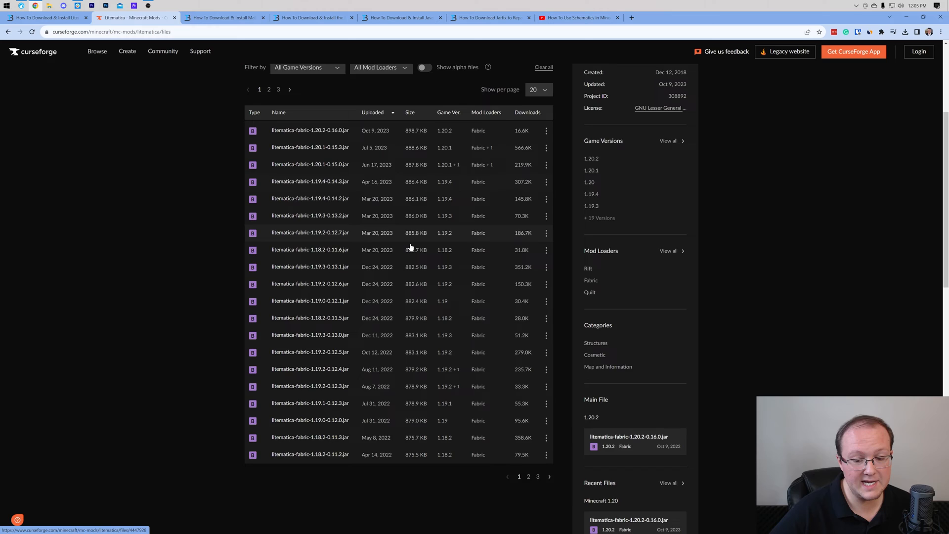
pyautogui.scroll(3)
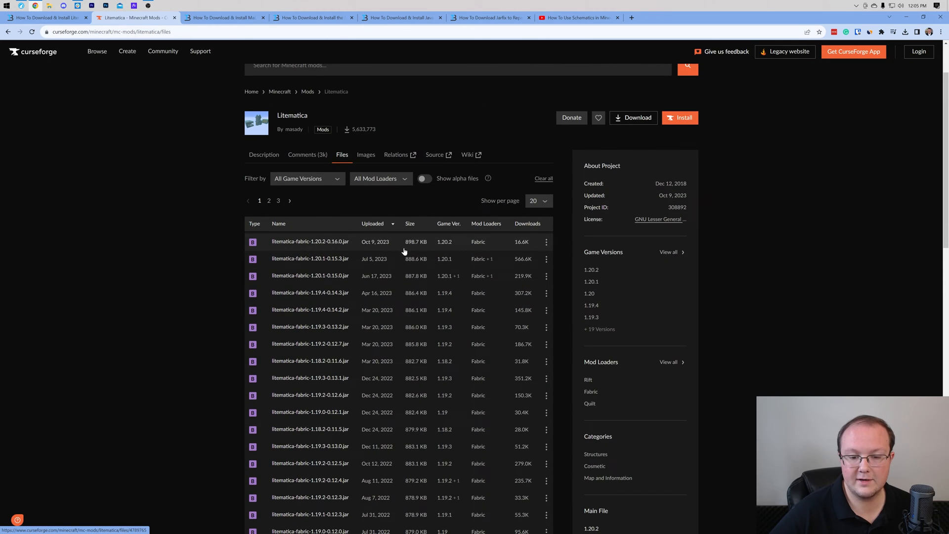
pyautogui.click(545, 241)
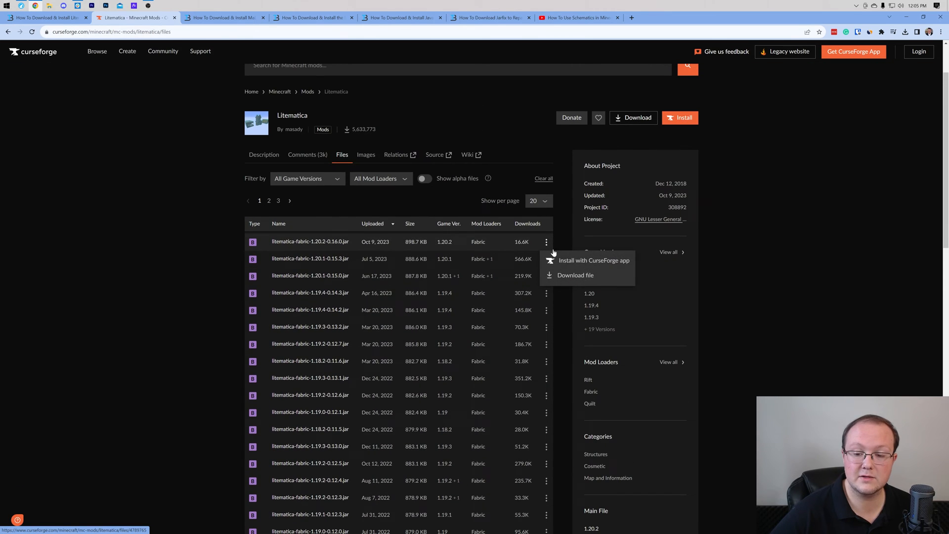
pyautogui.click(575, 275)
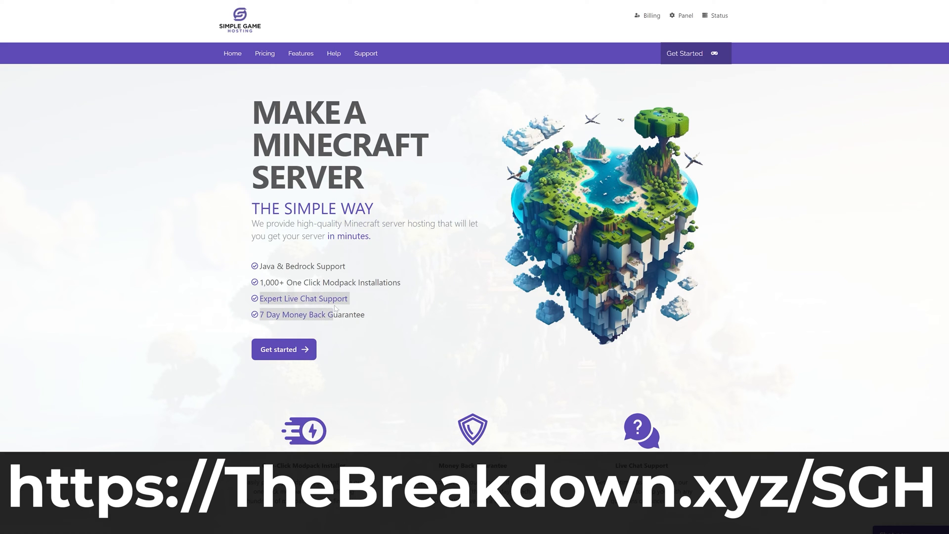
# Browse the Simple Game Hosting ad, confirm the DawnCraft modpack install and reach the modpack help article.
pyautogui.scroll(-3)
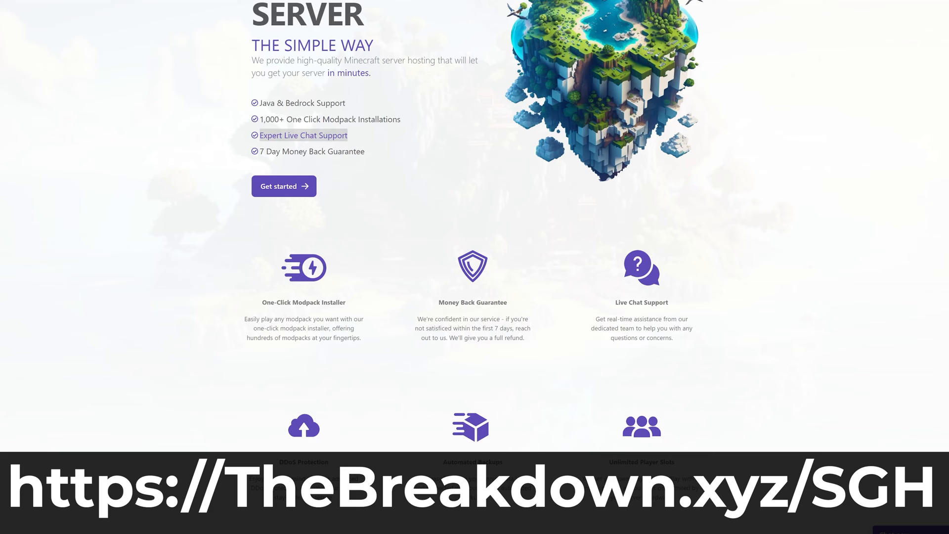
pyautogui.scroll(-3)
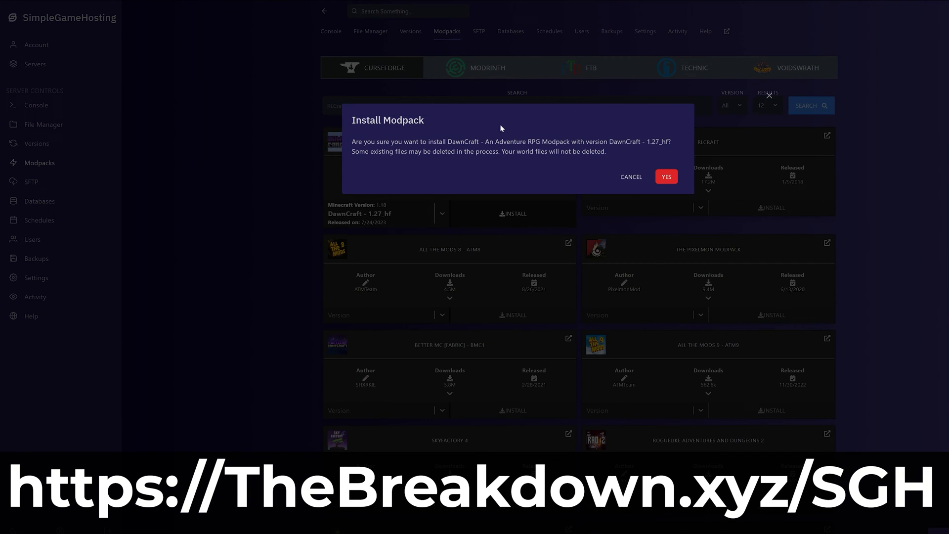
pyautogui.click(629, 177)
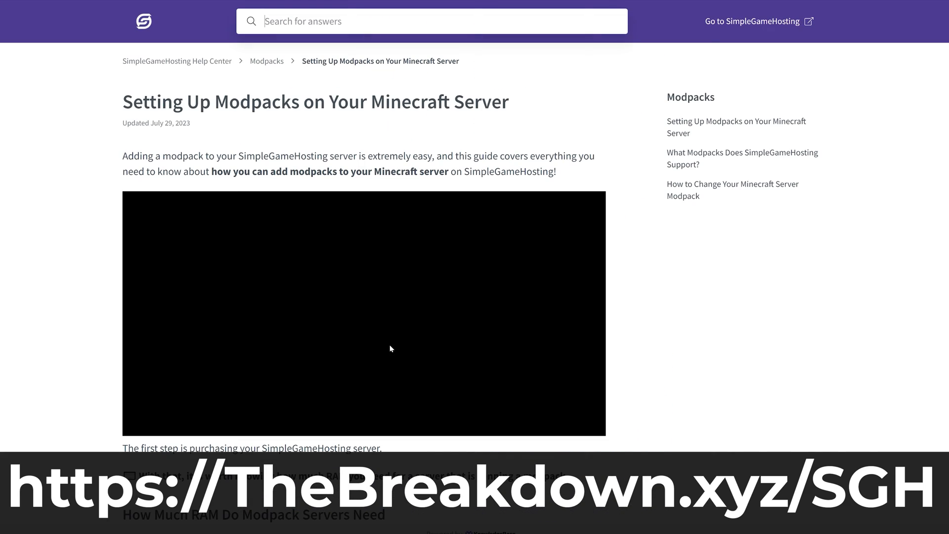
pyautogui.scroll(-3)
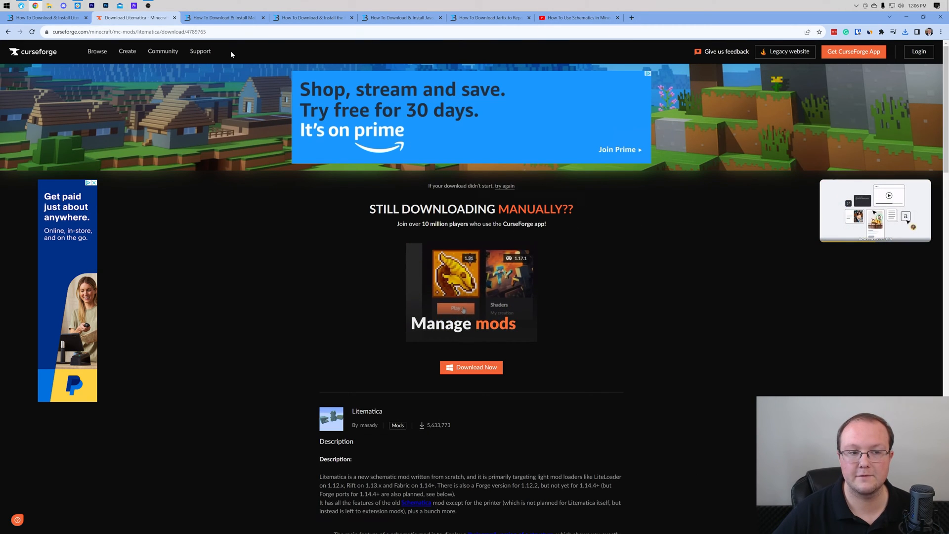
# Switch to the MaLiLib install guide and reach its CurseForge download link.
pyautogui.click(225, 16)
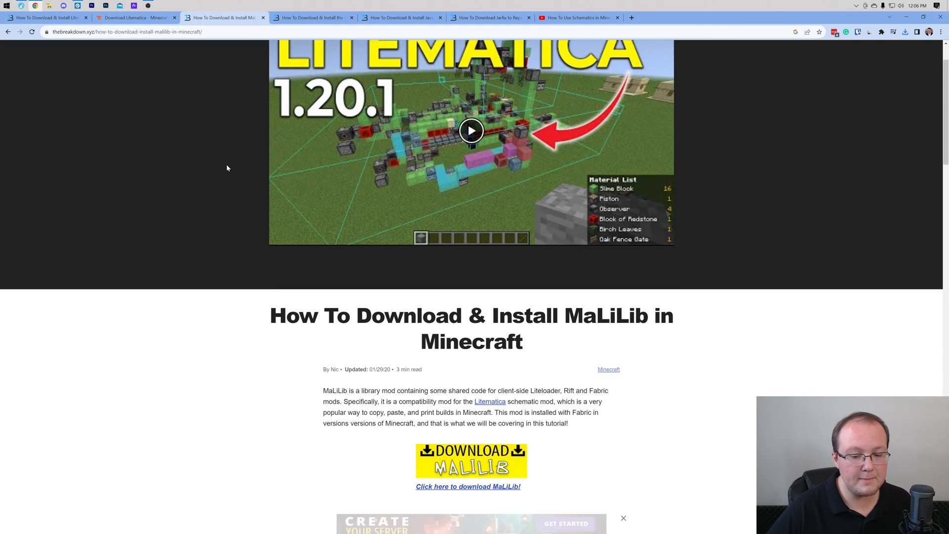
pyautogui.scroll(-3)
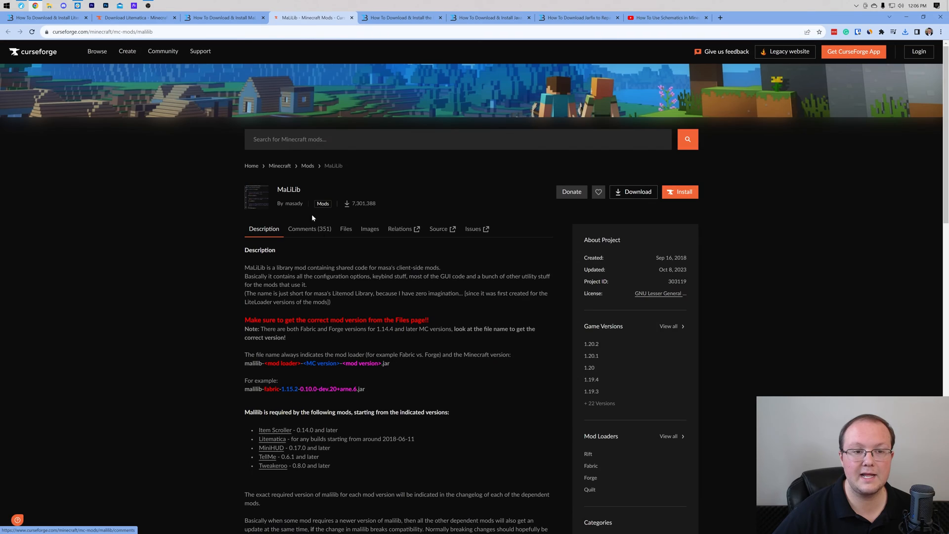
pyautogui.moveTo(500, 202)
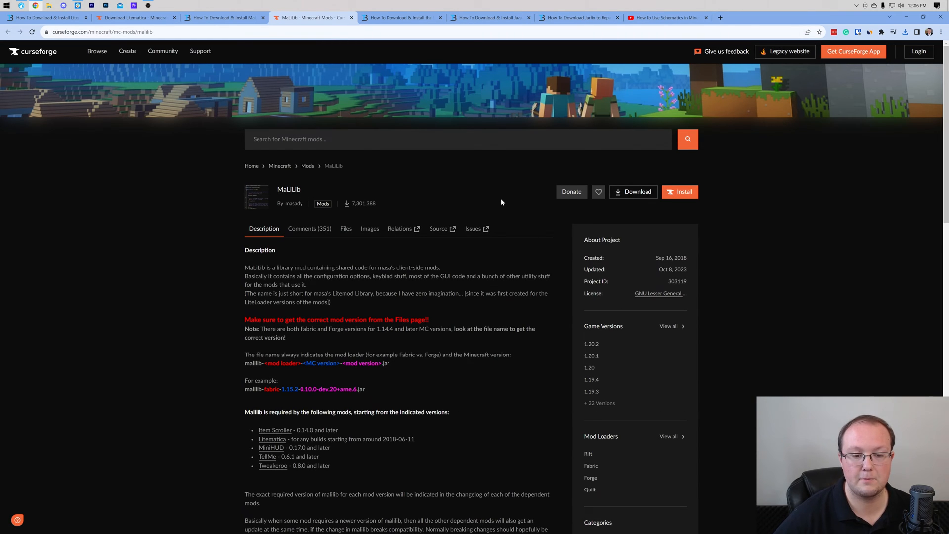
# Download malilib-fabric-1.20.2-0.17.0.jar from the MaLiLib Files list.
pyautogui.click(346, 229)
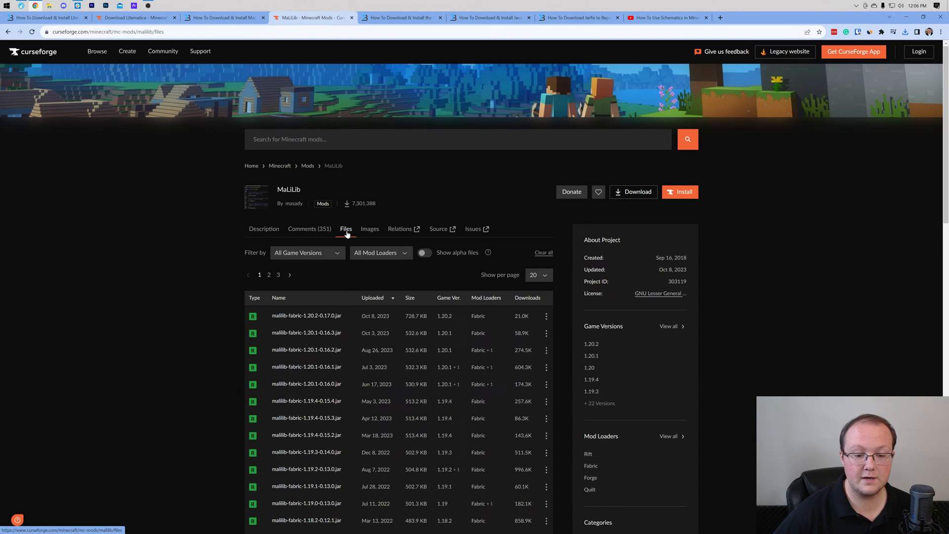
pyautogui.scroll(-3)
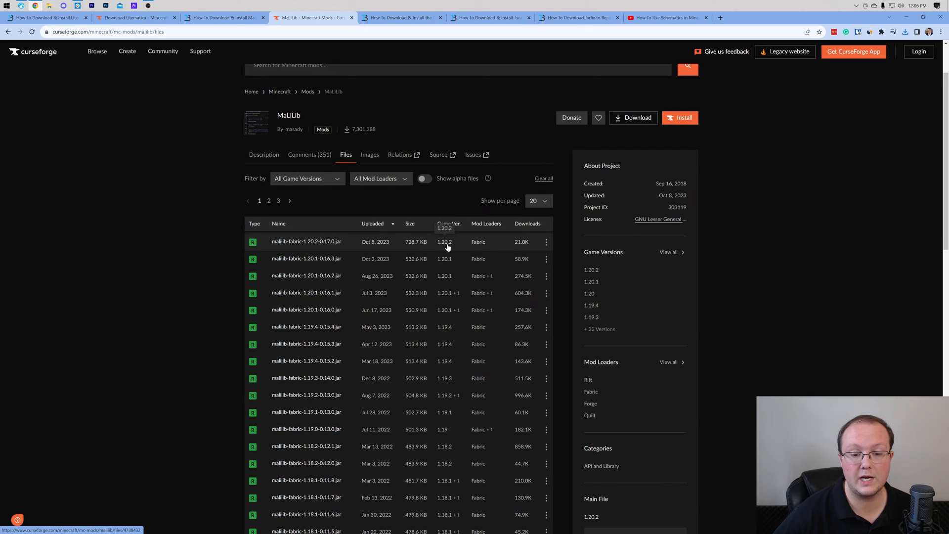
pyautogui.moveTo(477, 251)
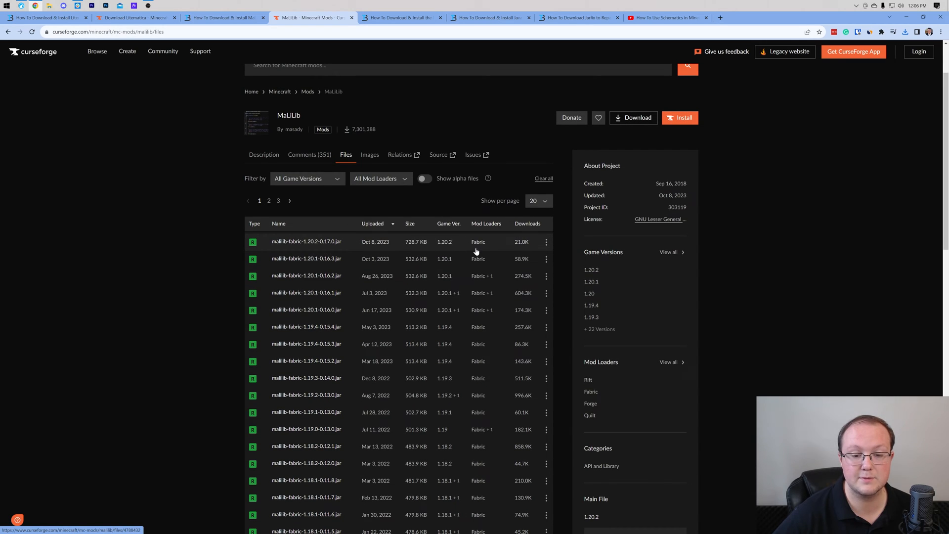
pyautogui.moveTo(500, 250)
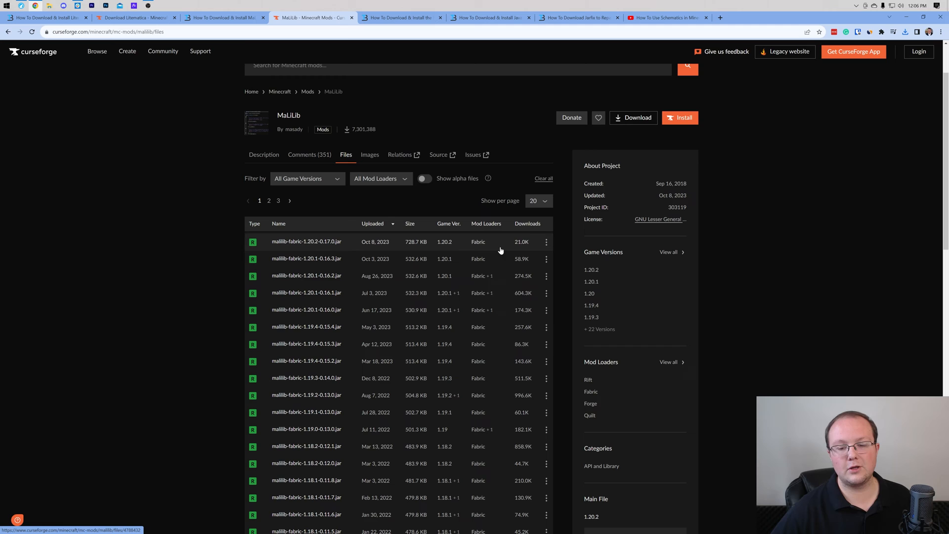
pyautogui.click(545, 241)
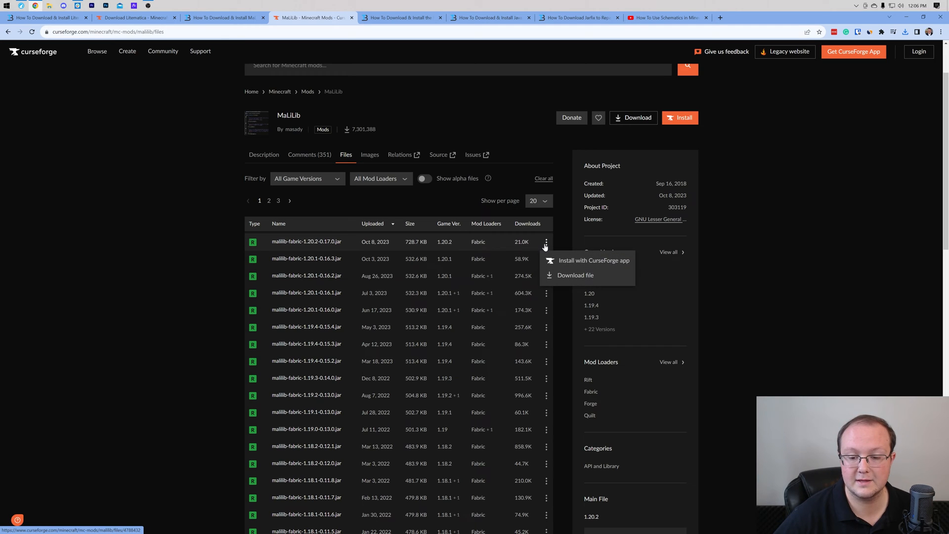
pyautogui.click(575, 274)
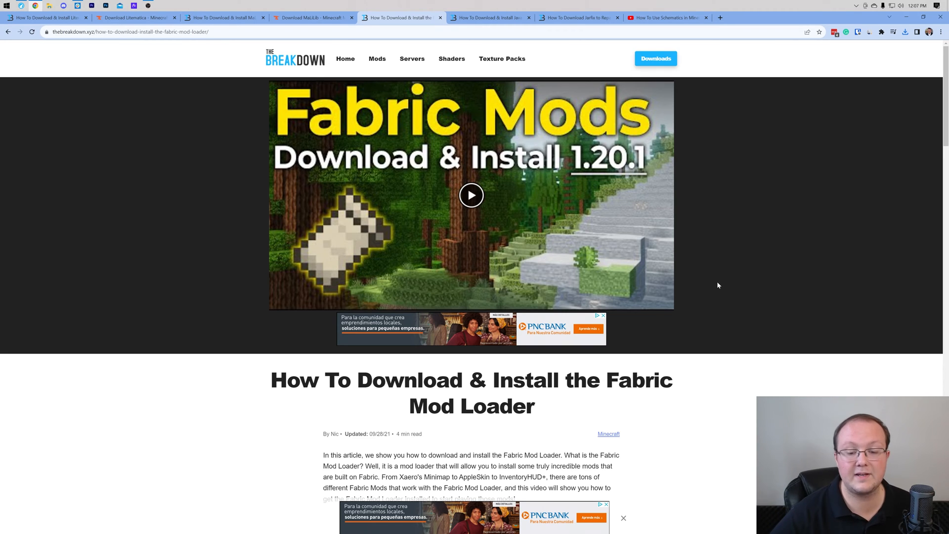
# Follow the Download Fabric button to the fabricmc.net installer page.
pyautogui.scroll(-3)
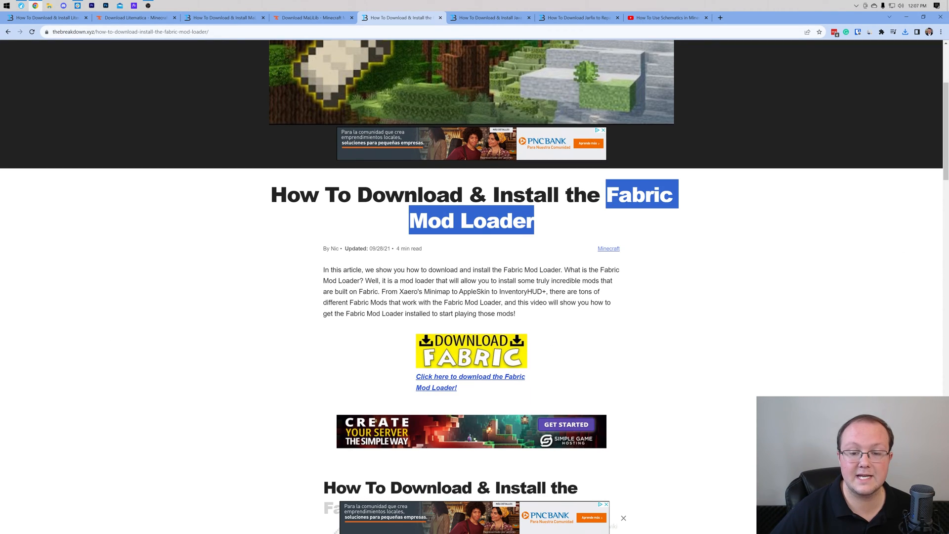
pyautogui.scroll(3)
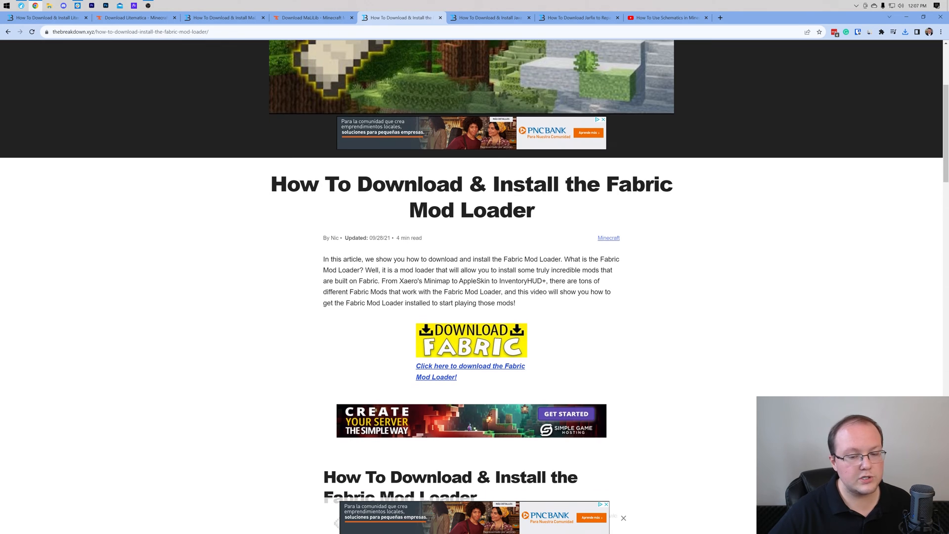
pyautogui.click(470, 371)
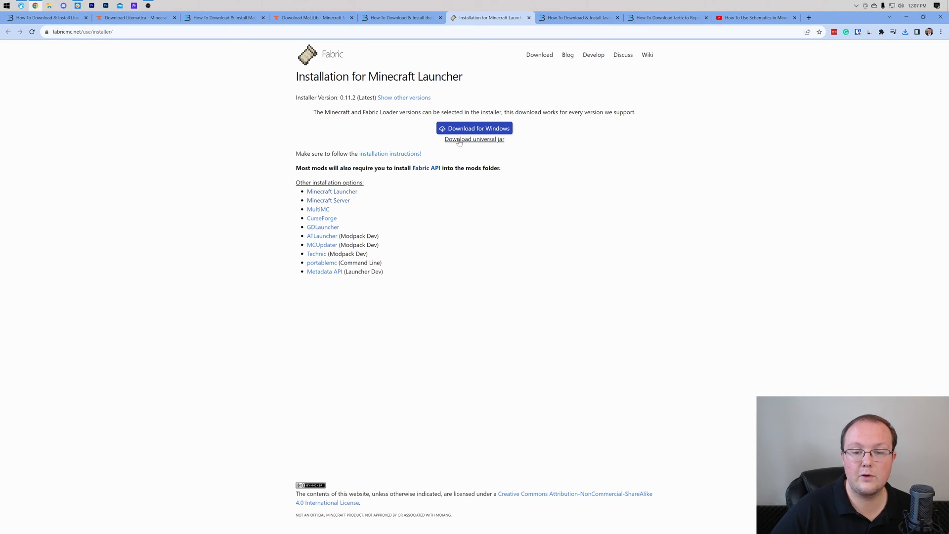
pyautogui.moveTo(490, 152)
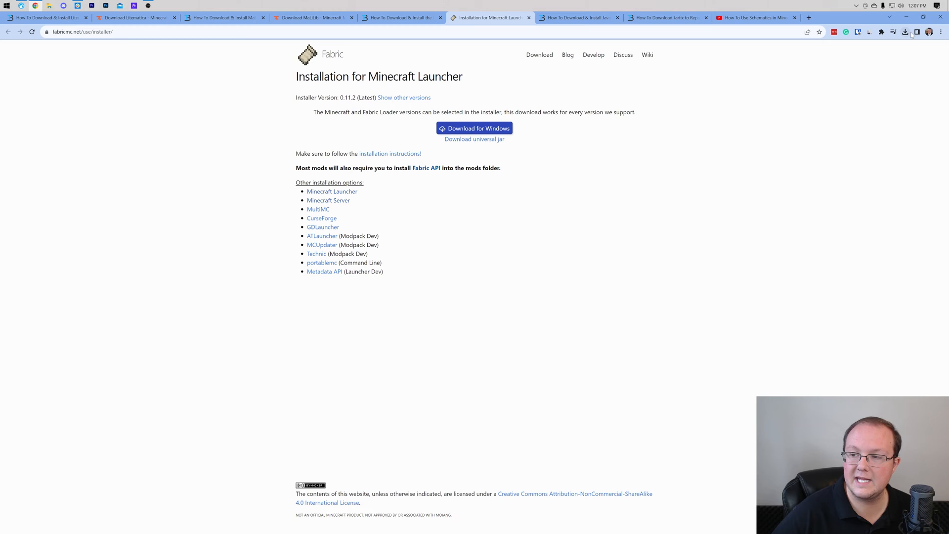
# Confirm fabric-installer-0.11.2.jar finished in Chrome's downloads and show its folder.
pyautogui.click(905, 31)
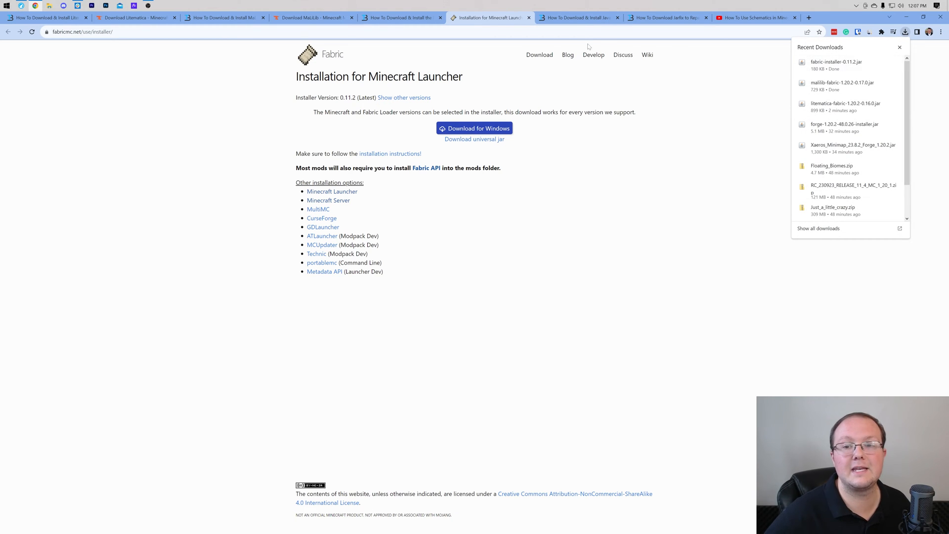
pyautogui.click(579, 17)
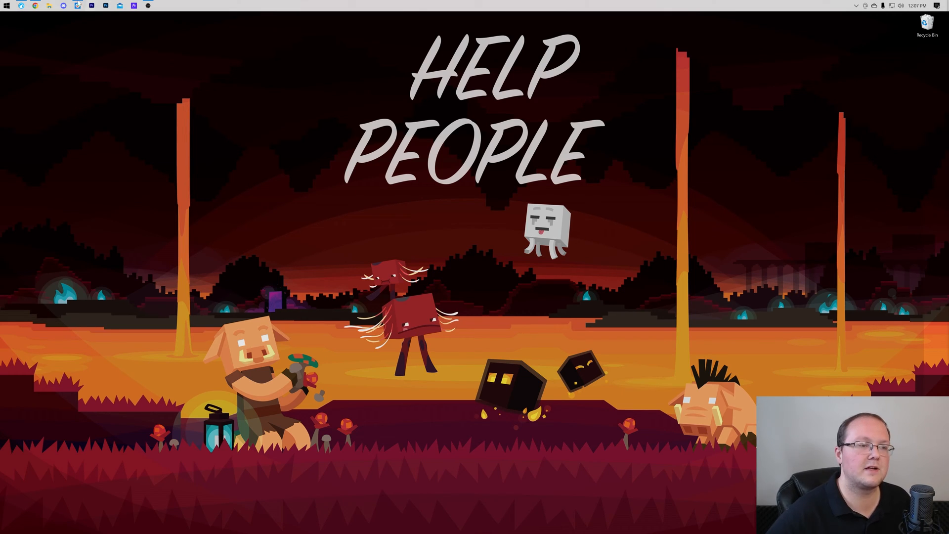
# Move the MaLiLib, Litematica and Fabric installer jars from Downloads onto the desktop.
pyautogui.click(49, 5)
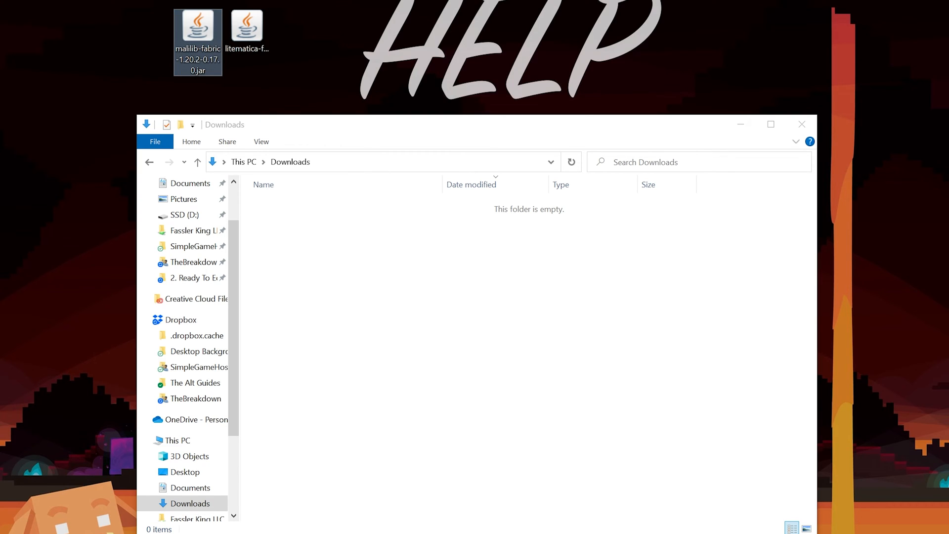
pyautogui.click(802, 125)
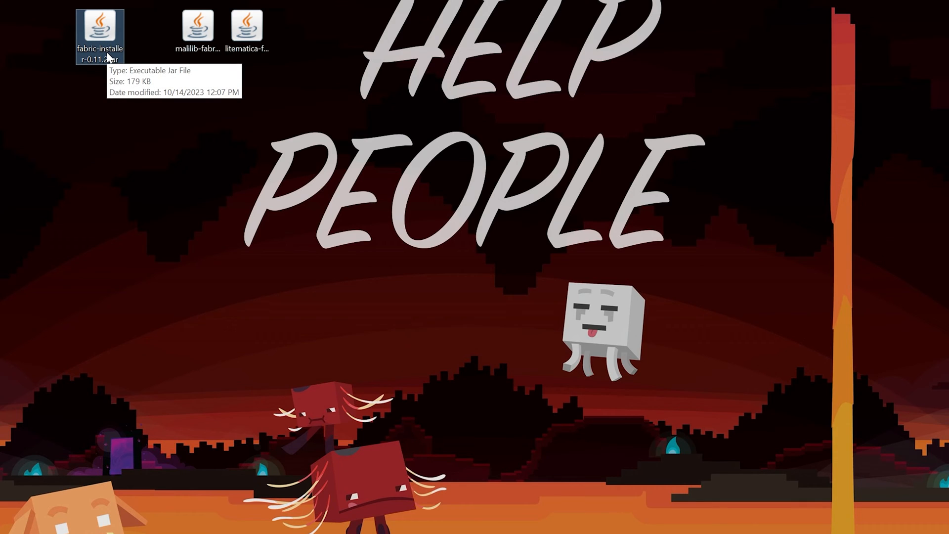
# Run the fabric-installer jar via Open with Java(TM) Platform SE binary.
pyautogui.rightClick(99, 31)
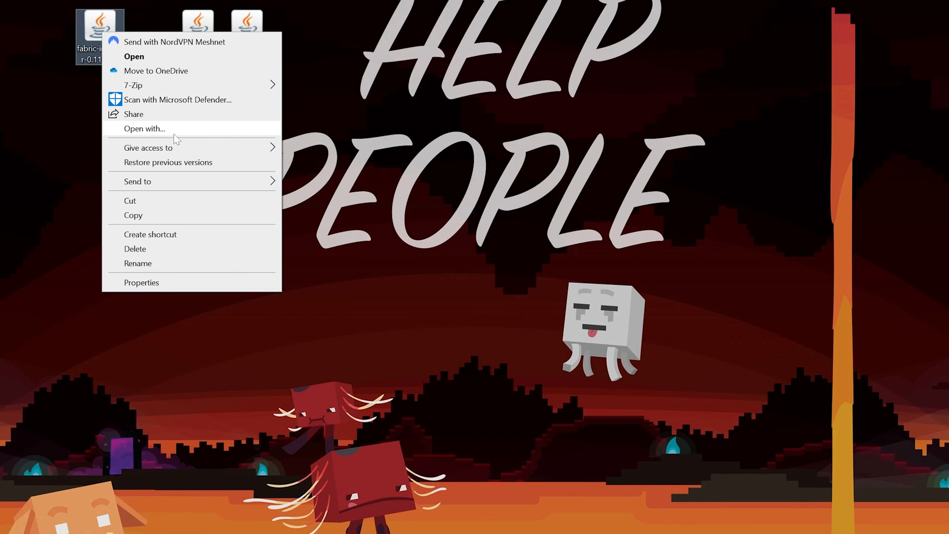
pyautogui.click(145, 129)
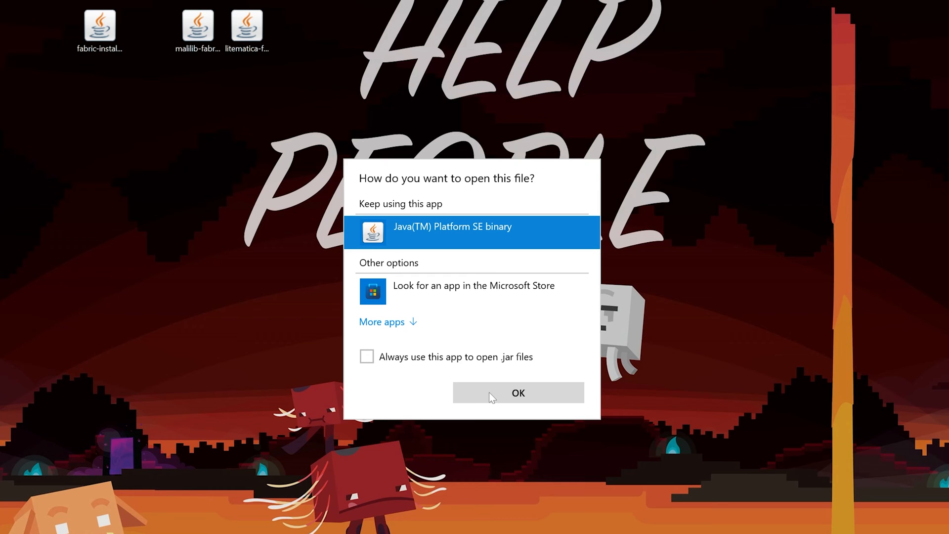
pyautogui.click(517, 393)
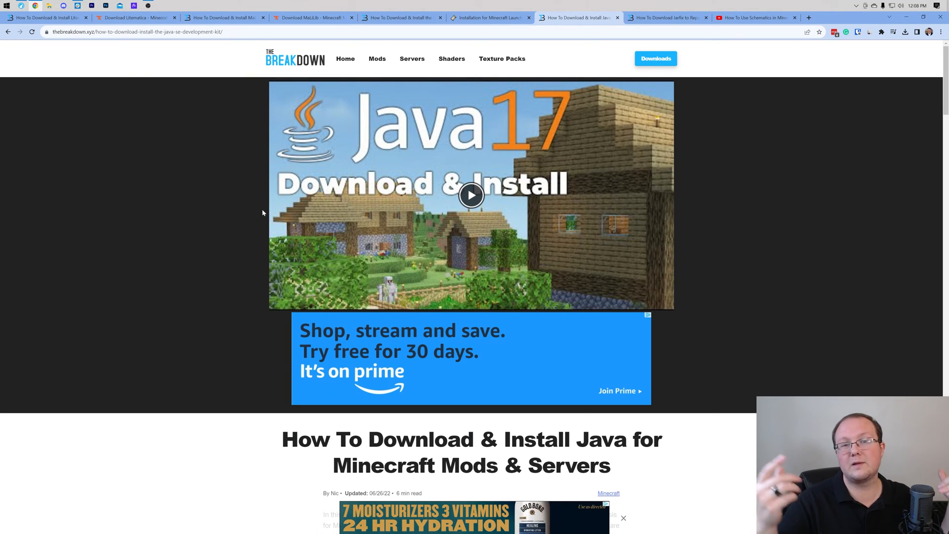
# Review the Java install guide, switch to the Jarfix repair guide, then return to the installer jar's options.
pyautogui.scroll(-3)
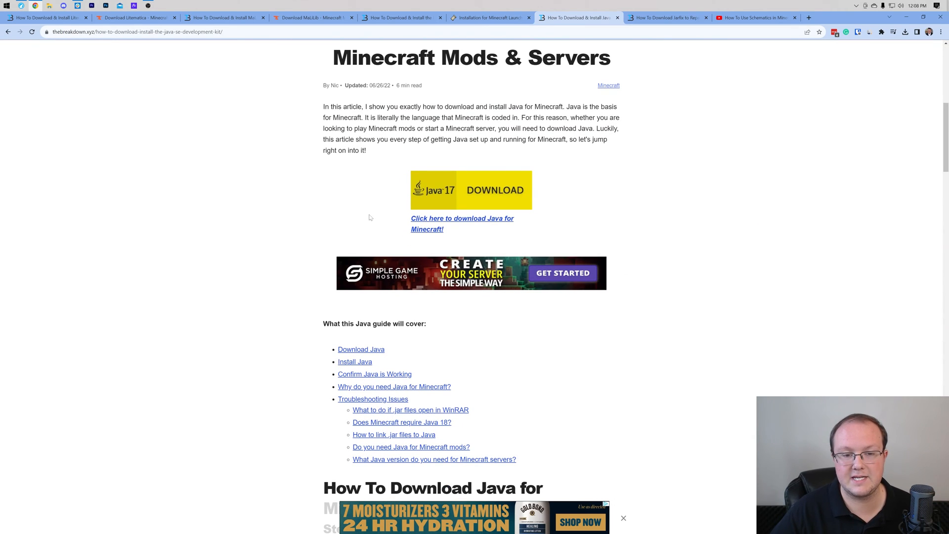
pyautogui.scroll(-3)
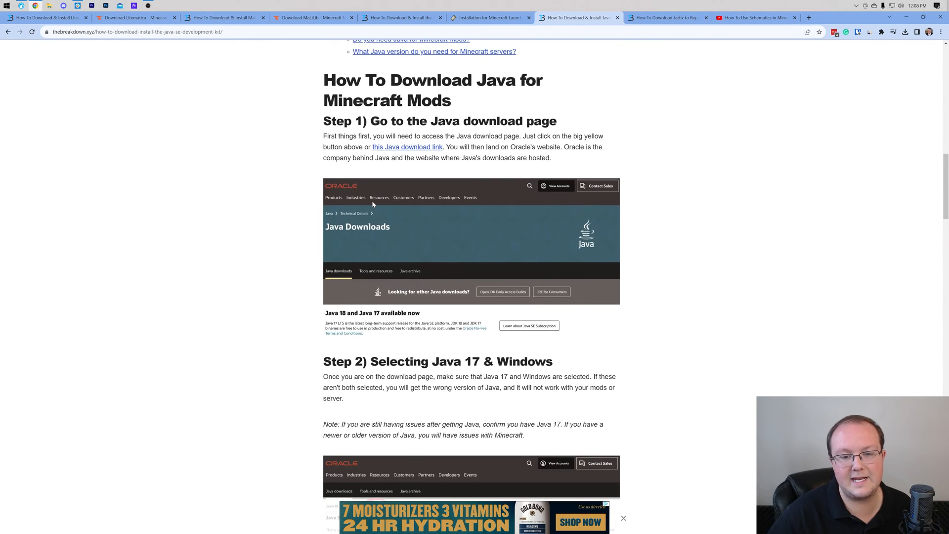
pyautogui.scroll(-3)
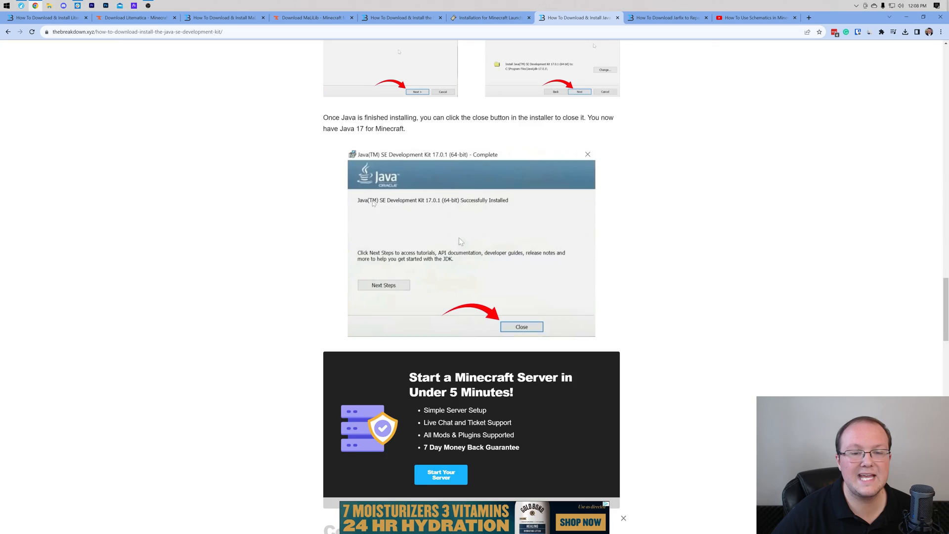
pyautogui.scroll(3)
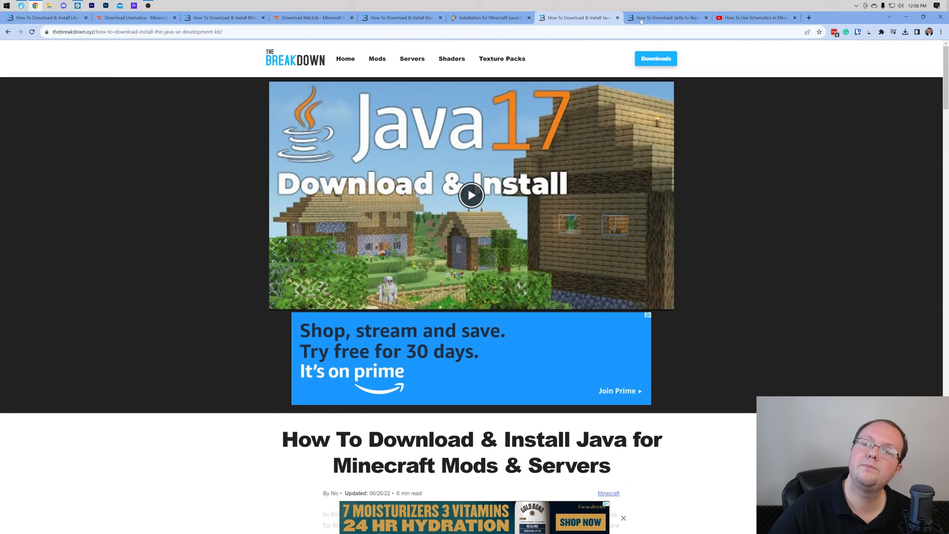
pyautogui.click(666, 16)
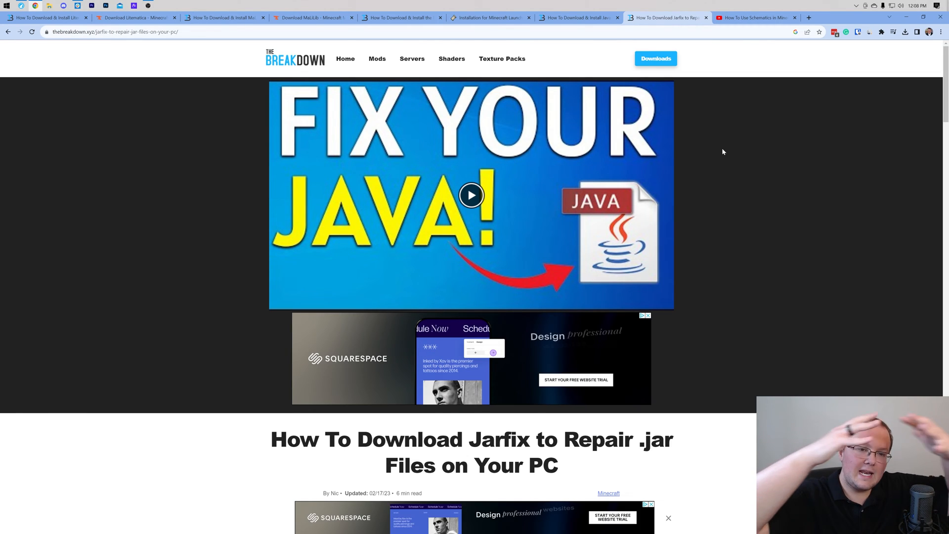
pyautogui.moveTo(691, 145)
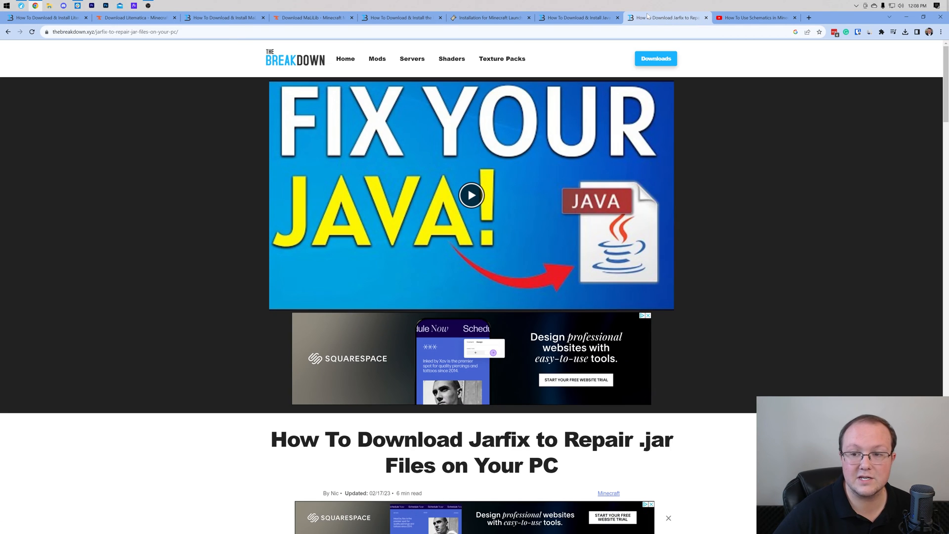
pyautogui.moveTo(872, 140)
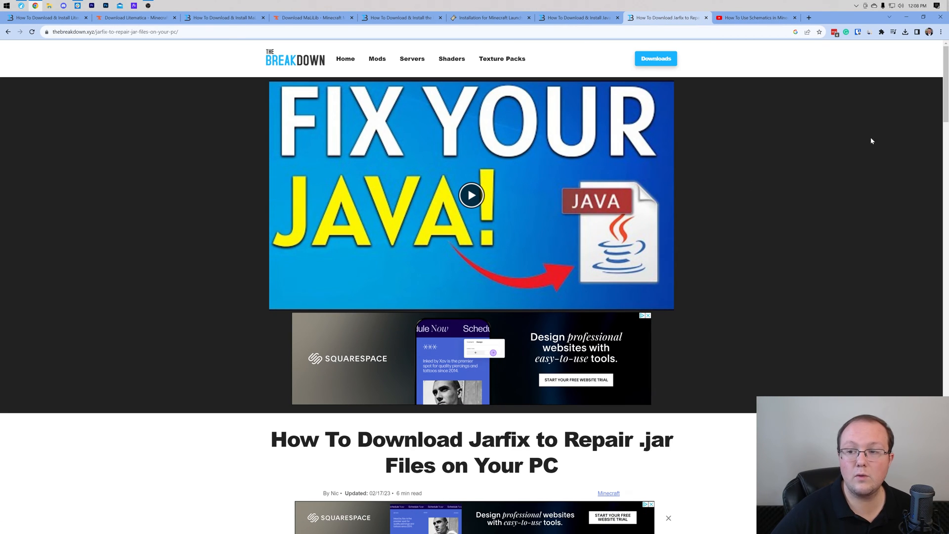
pyautogui.rightClick(61, 58)
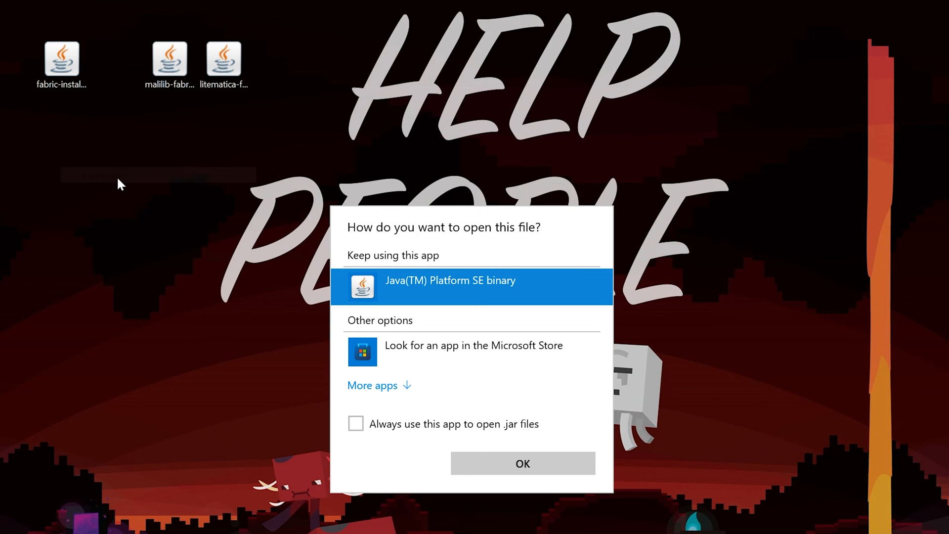
# Install Fabric Loader 0.14.23 for Minecraft 1.20.2 into .minecraft and dismiss the success message.
pyautogui.click(521, 463)
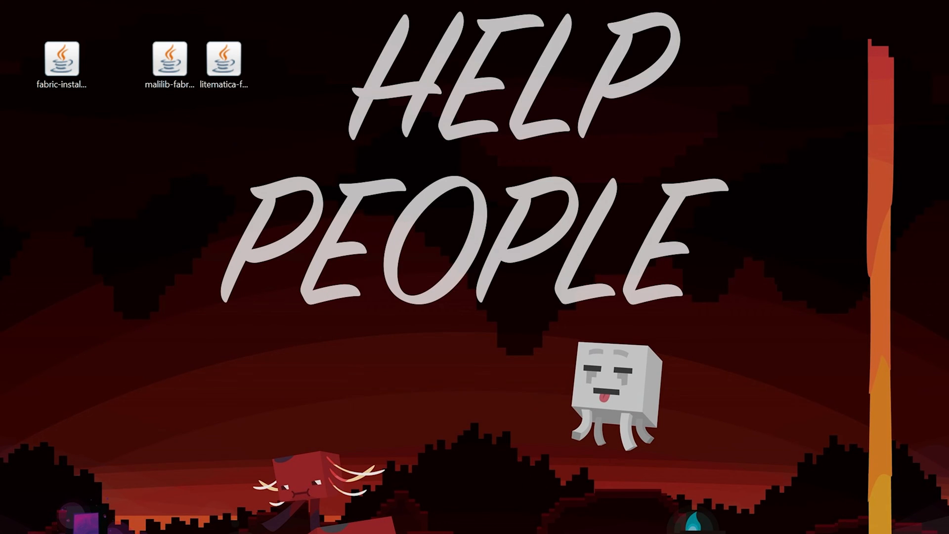
pyautogui.doubleClick(60, 60)
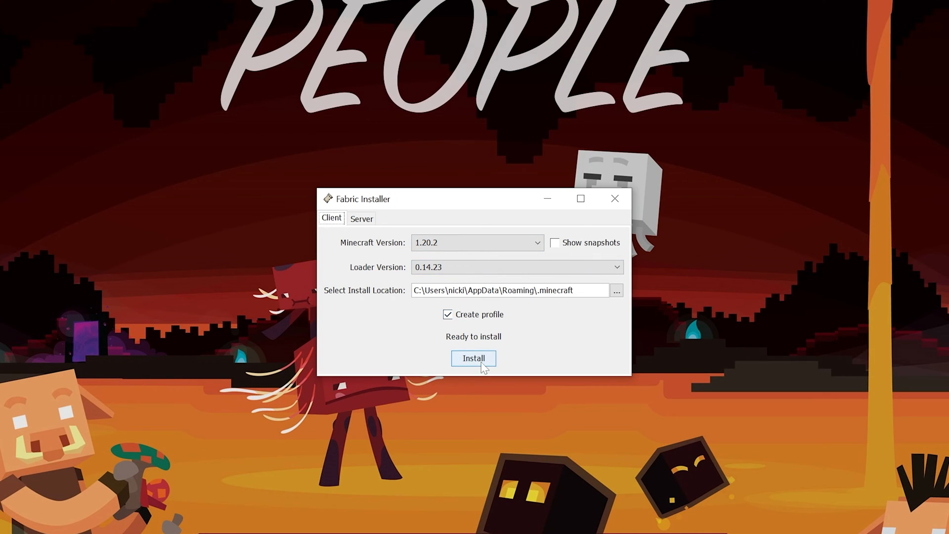
pyautogui.click(474, 358)
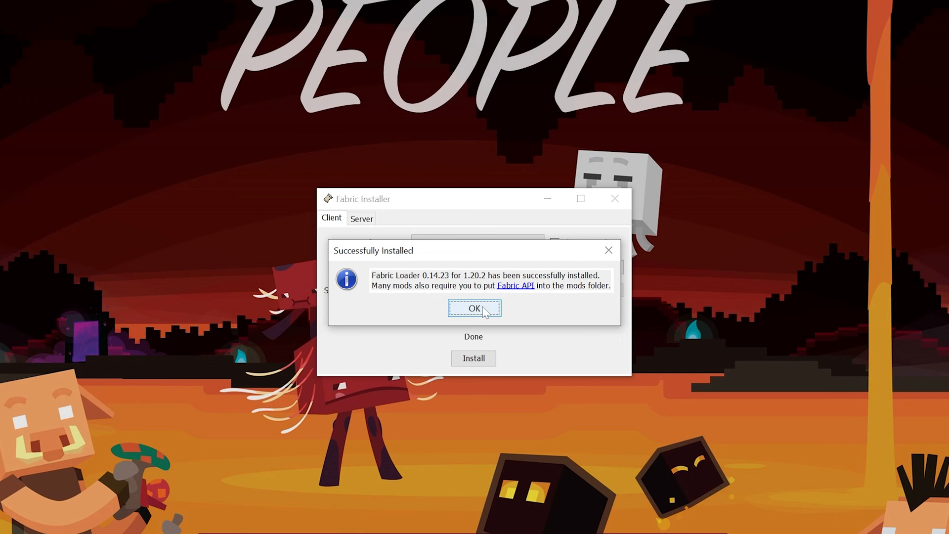
pyautogui.click(475, 308)
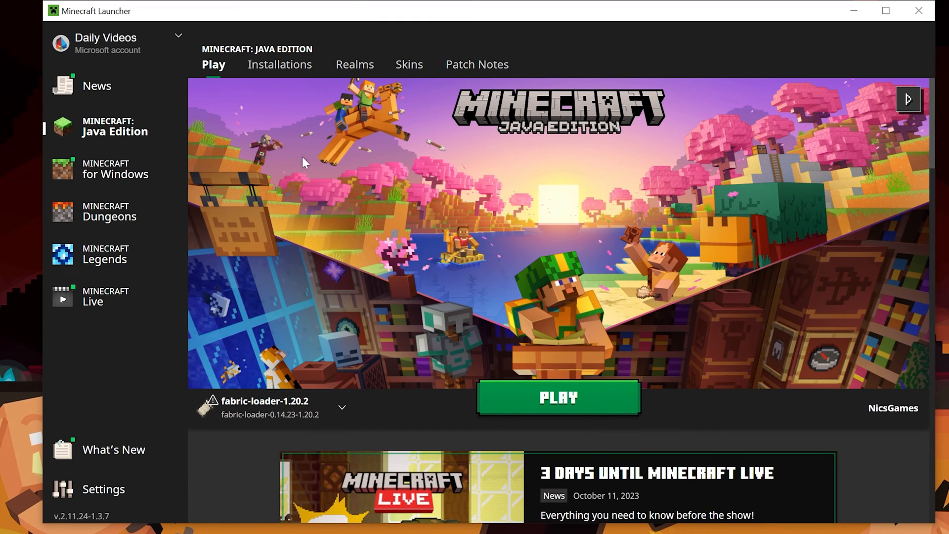
# From the Installations list, toggle the Modded filter and begin a new Java Edition installation.
pyautogui.click(279, 64)
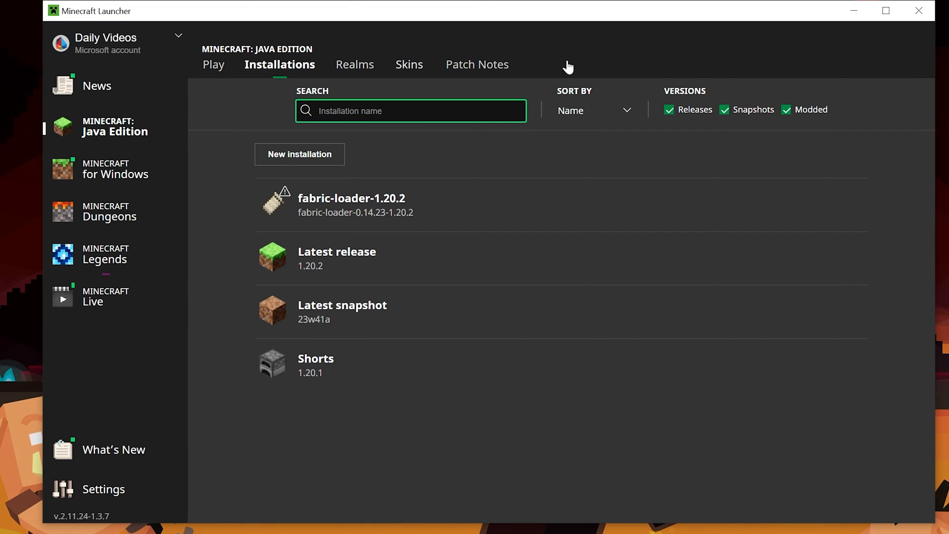
pyautogui.click(786, 110)
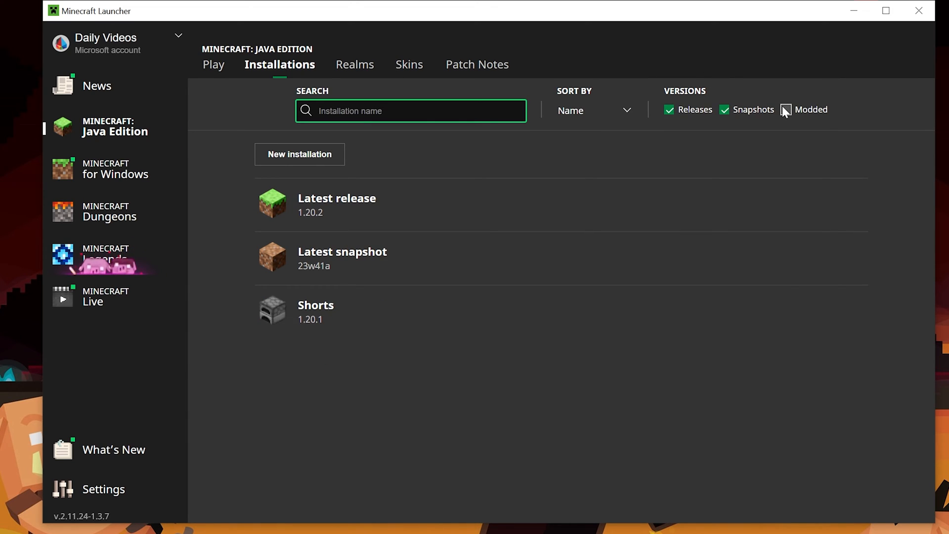
pyautogui.click(785, 109)
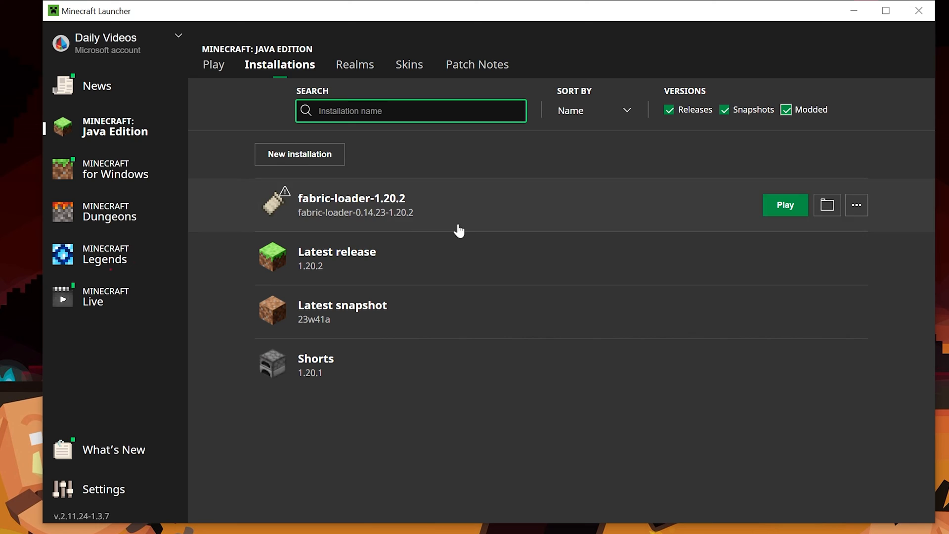
pyautogui.moveTo(397, 212)
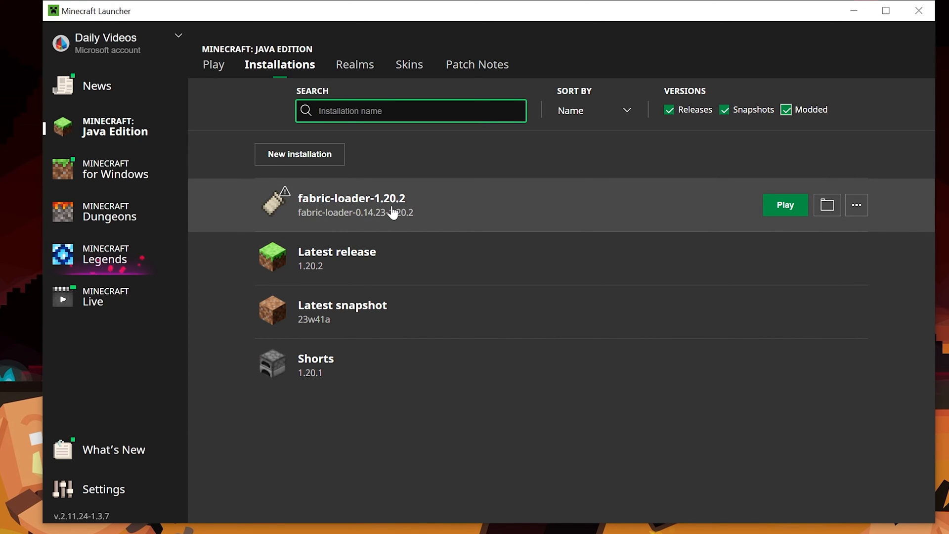
pyautogui.click(299, 154)
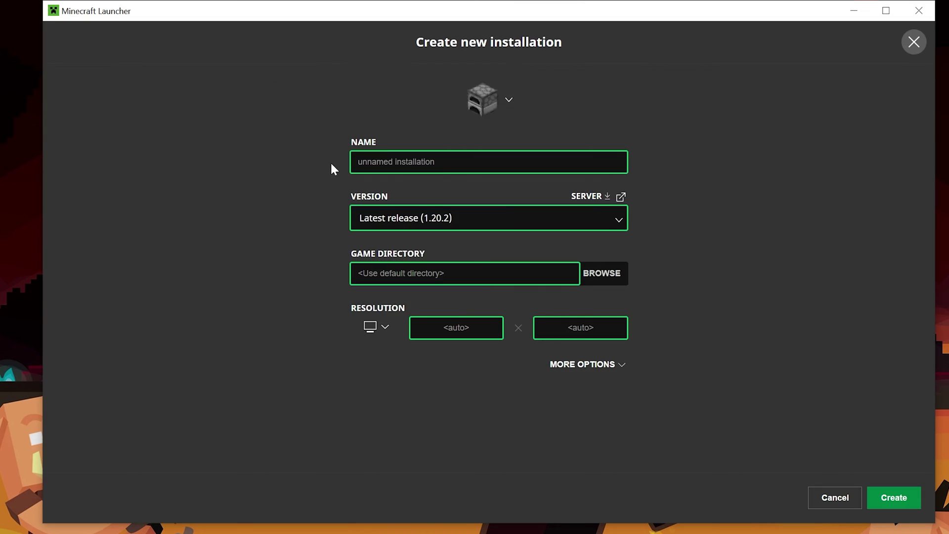
# Create an installation named SimpleGameHosting.com running fabric-loader-0.14.23-1.20.2.
pyautogui.write('SimpleGameHosting.com')
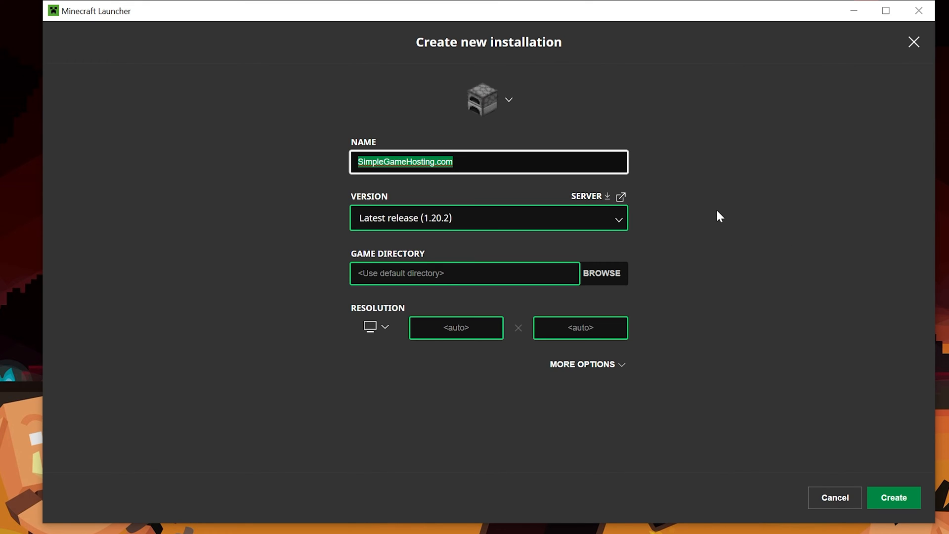
pyautogui.click(487, 217)
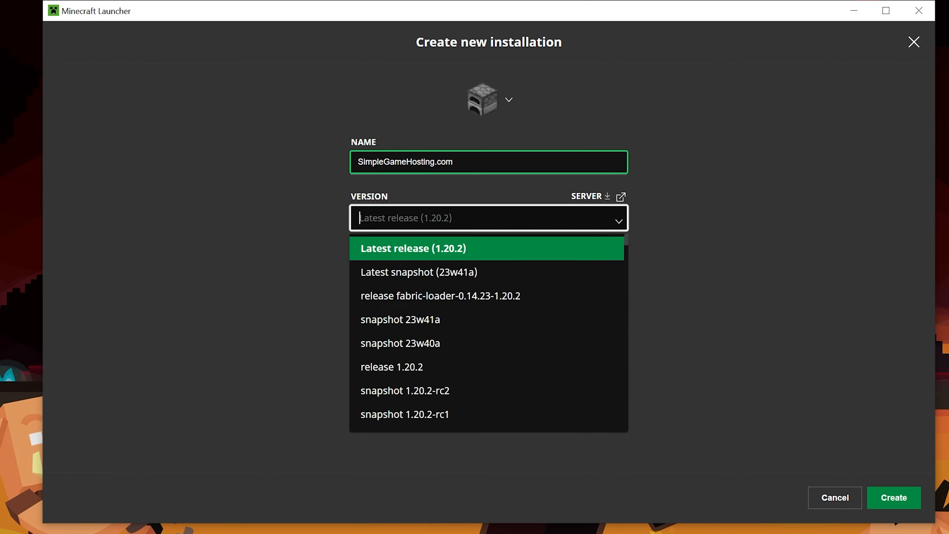
pyautogui.moveTo(405, 257)
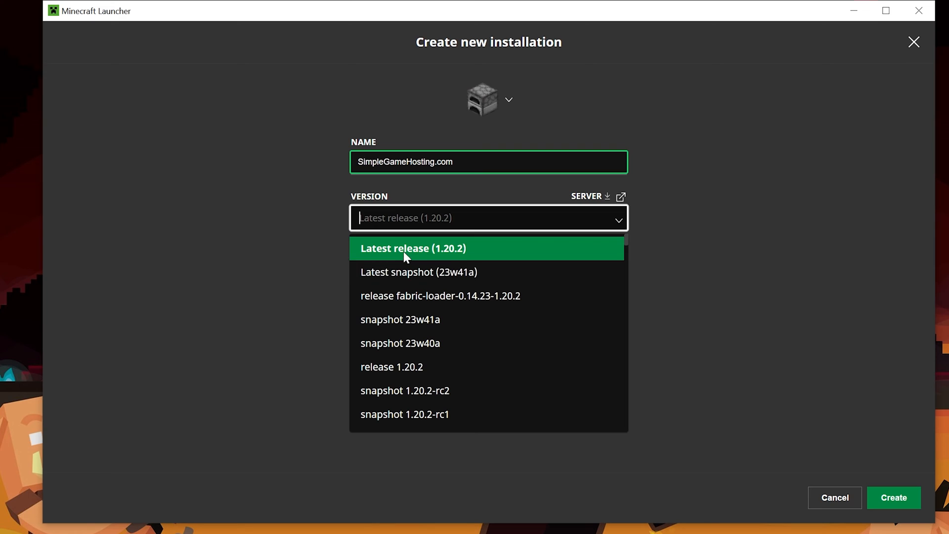
pyautogui.moveTo(496, 305)
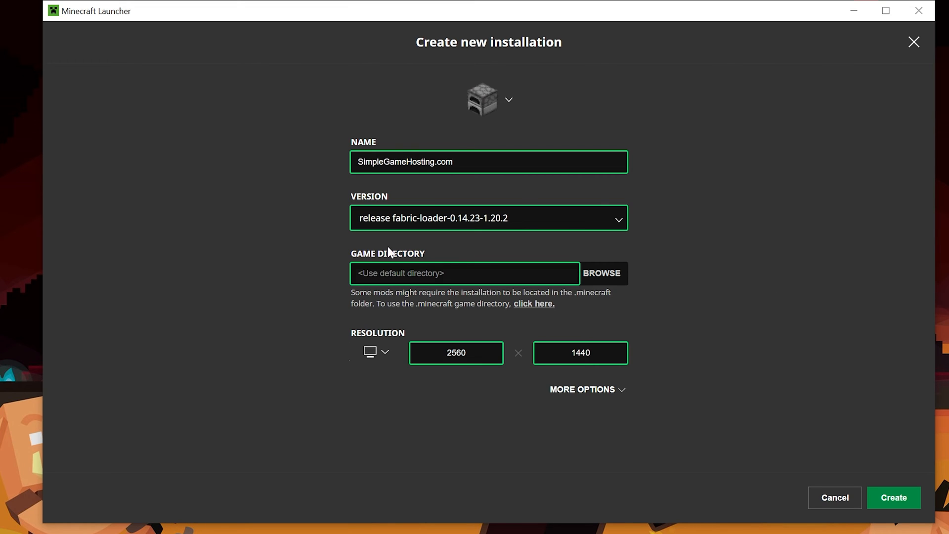
pyautogui.click(894, 498)
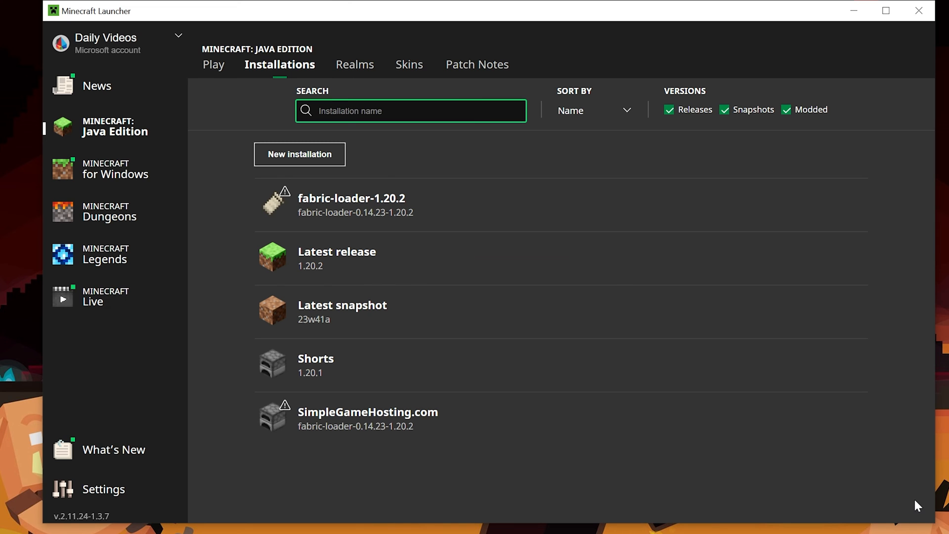
pyautogui.moveTo(363, 427)
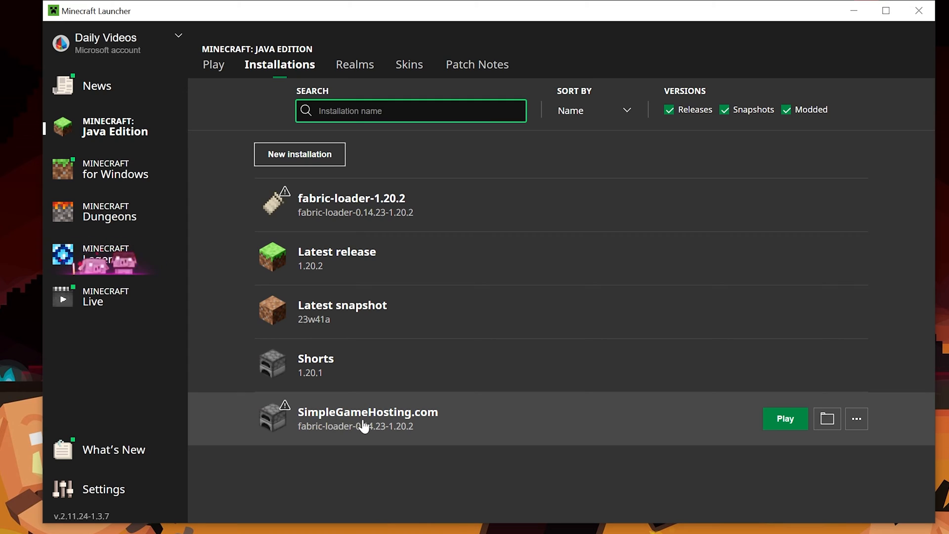
pyautogui.moveTo(329, 439)
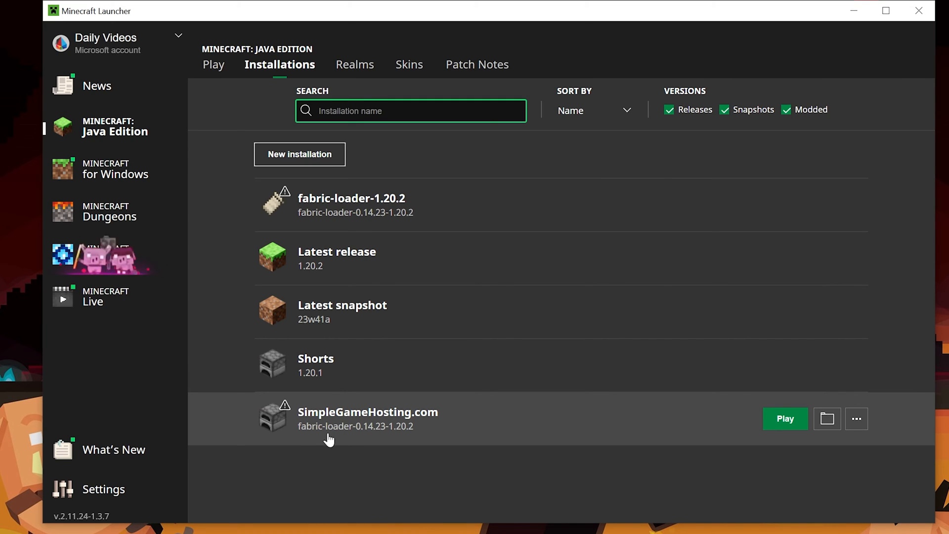
pyautogui.moveTo(335, 467)
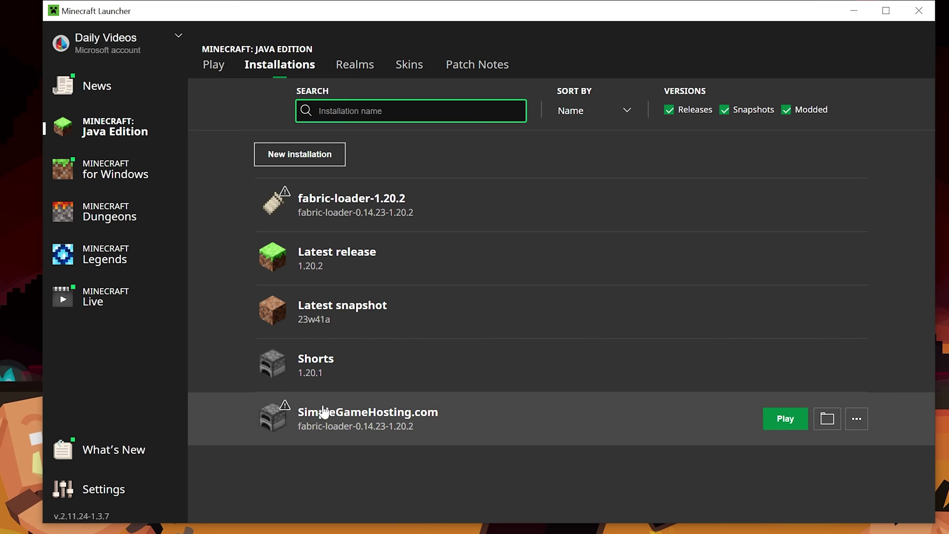
pyautogui.moveTo(453, 196)
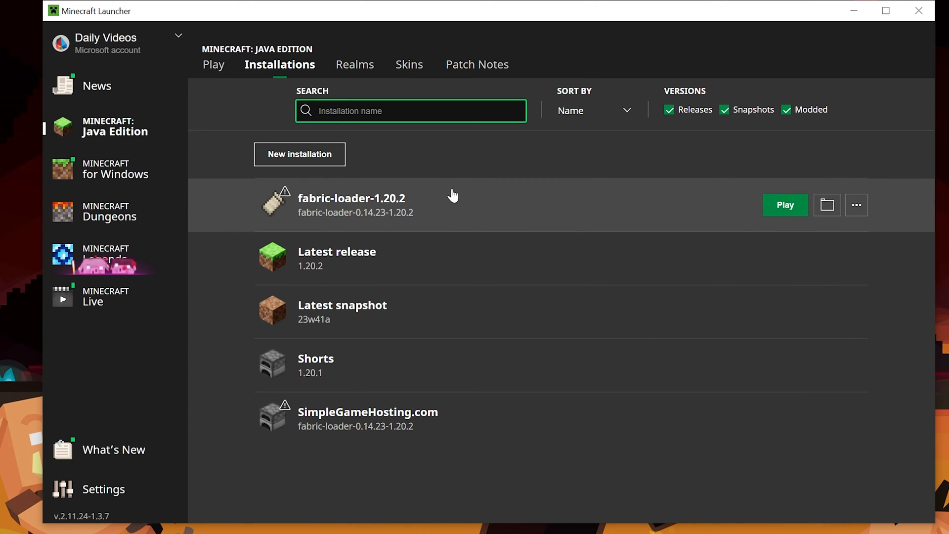
pyautogui.moveTo(382, 218)
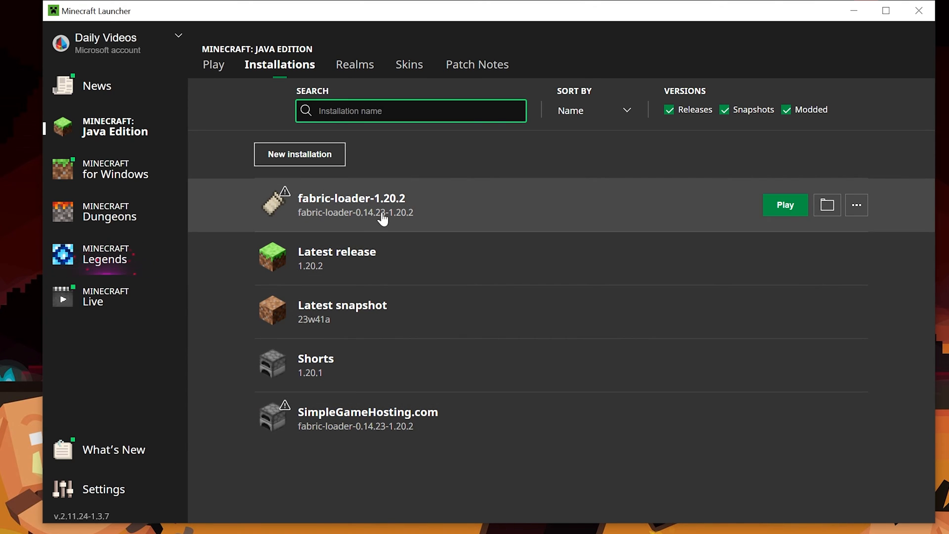
pyautogui.moveTo(714, 338)
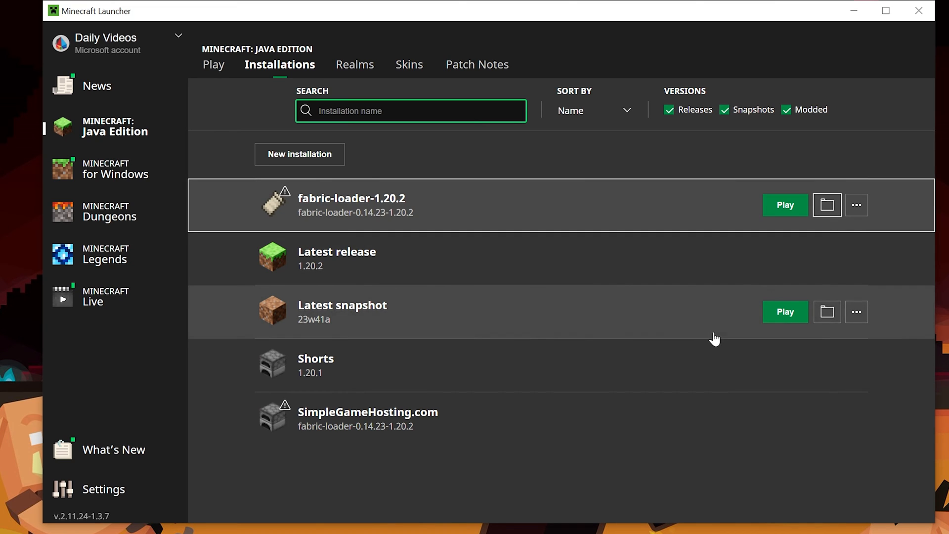
# Open the fabric-loader-1.20.2 installation's .minecraft game folder in File Explorer.
pyautogui.click(826, 203)
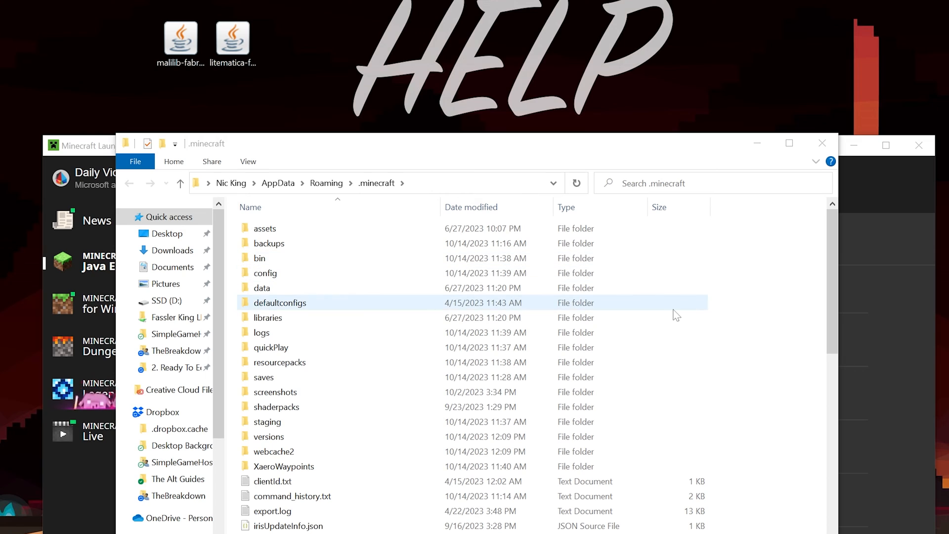
# Create a new folder named mods inside .minecraft.
pyautogui.click(268, 317)
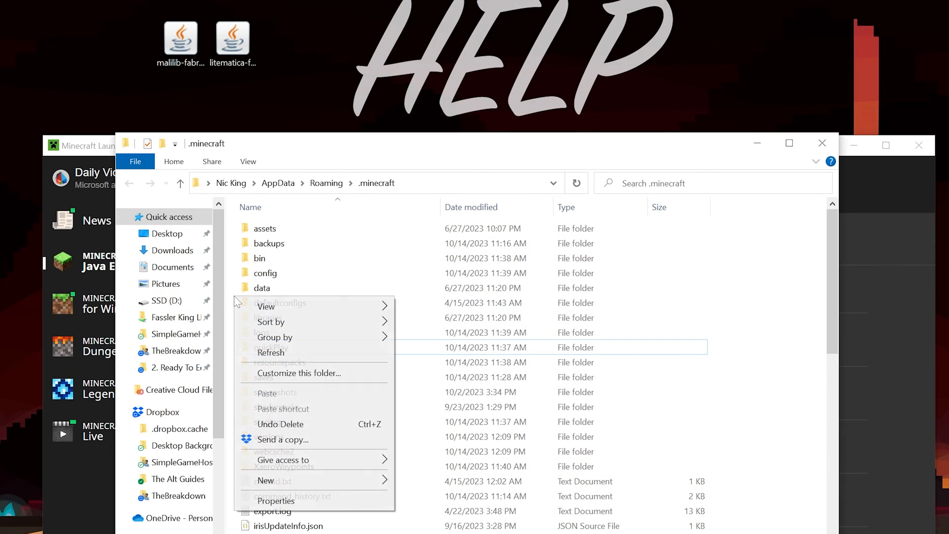
pyautogui.click(265, 480)
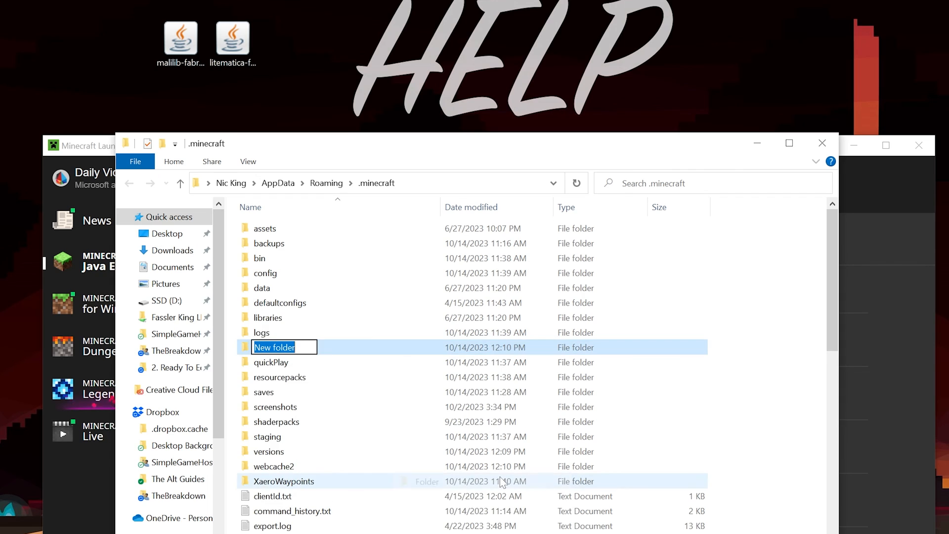
pyautogui.write('mods')
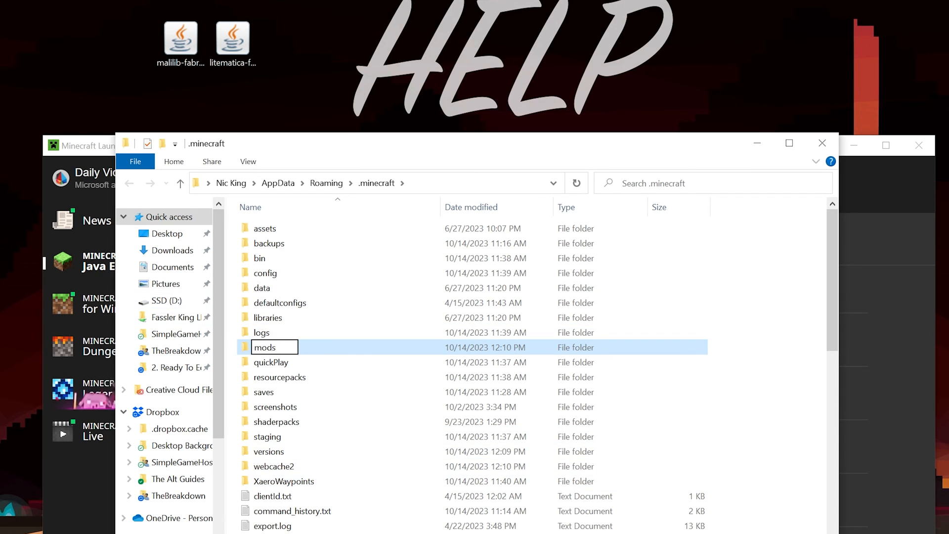
pyautogui.click(308, 356)
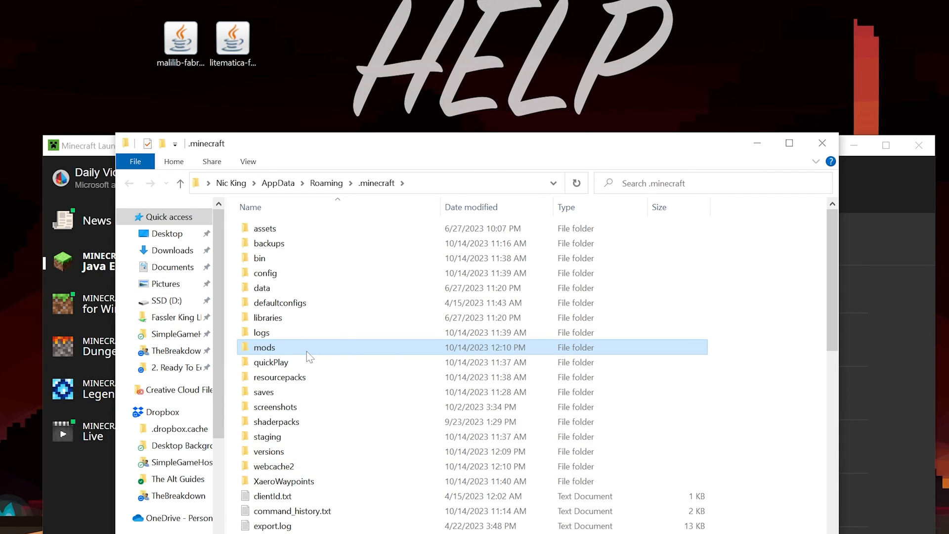
# Place litematica-fabric-1.20.2-0.16.0.jar and malilib-fabric-1.20.2-0.17.0.jar into the mods folder.
pyautogui.doubleClick(265, 347)
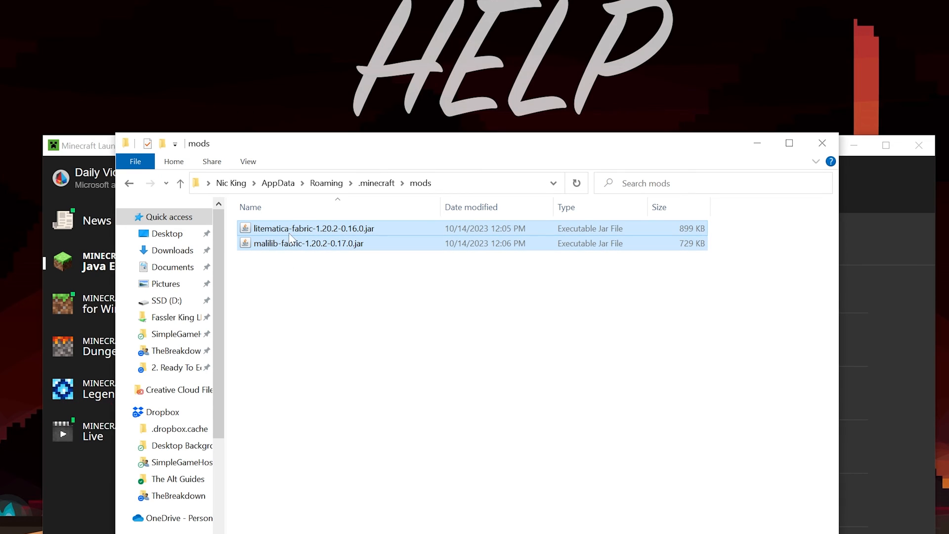
pyautogui.click(308, 243)
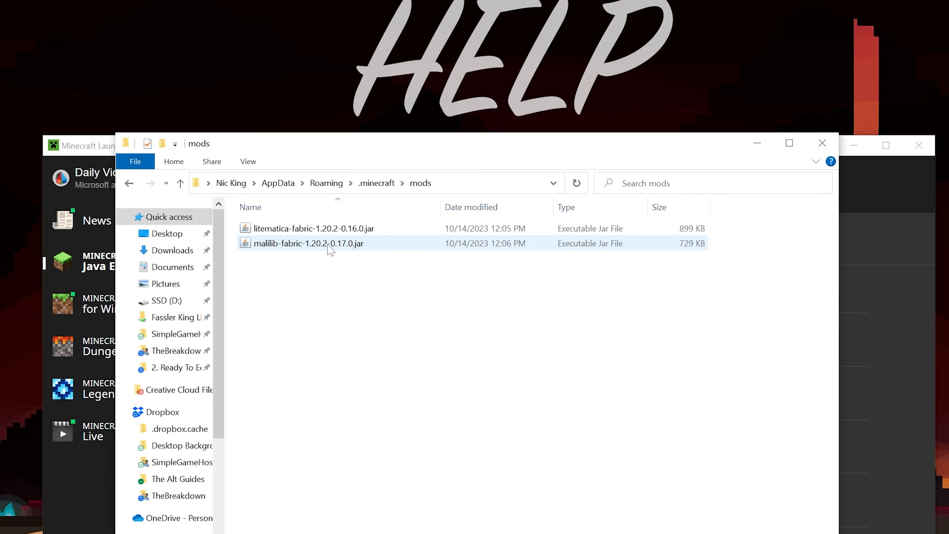
pyautogui.click(335, 370)
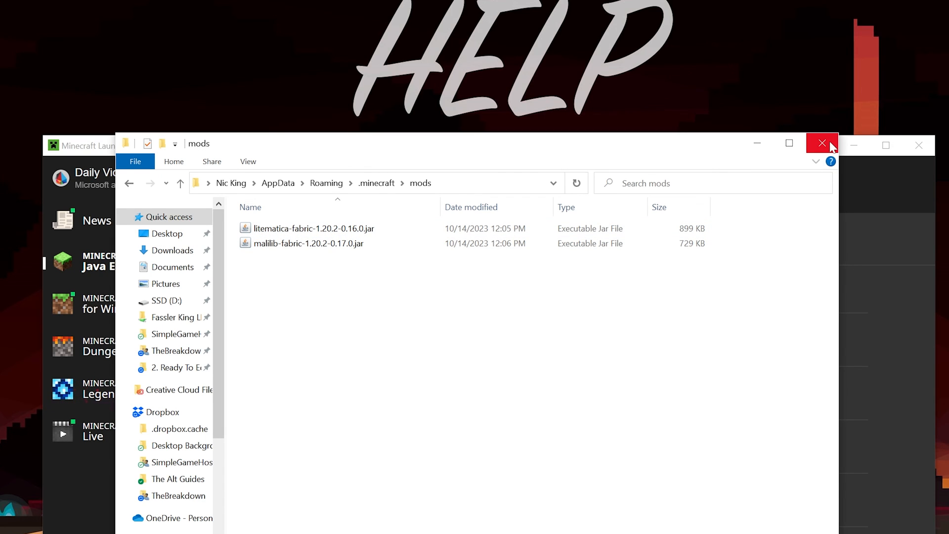
# Launch the fabric-loader-1.20.2 installation and reach the Minecraft title screen.
pyautogui.click(822, 143)
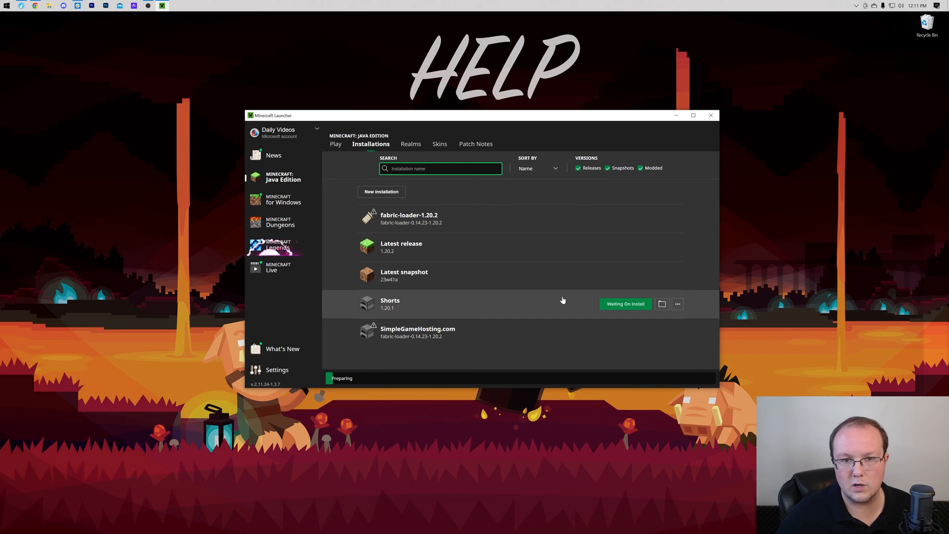
pyautogui.click(625, 304)
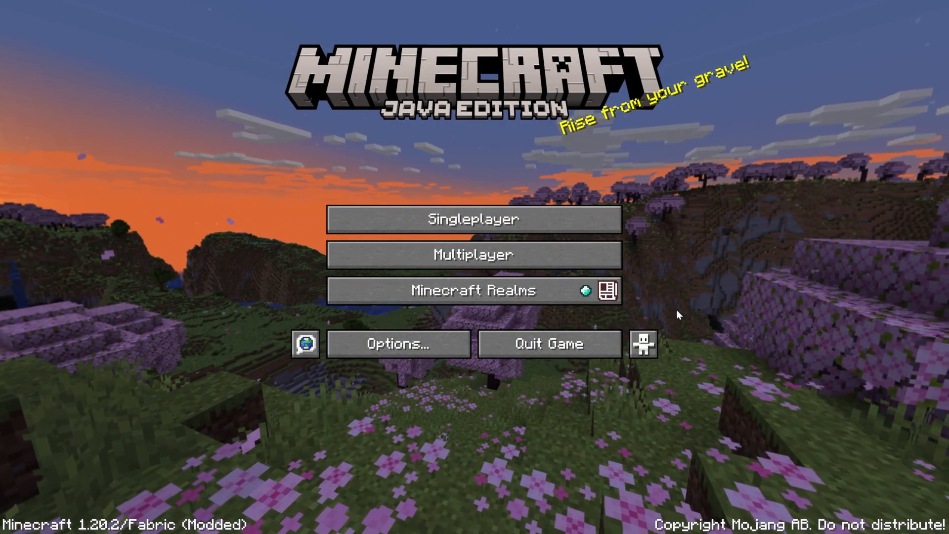
# Join the SimpleGameHosting.com multiplayer server and bring up the Litematica v0.16.0 menu.
pyautogui.click(474, 255)
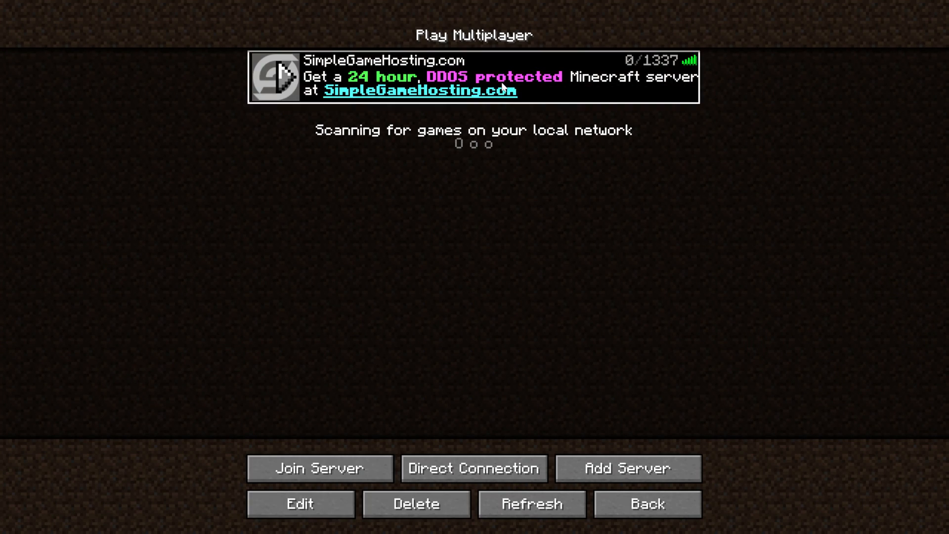
pyautogui.click(319, 467)
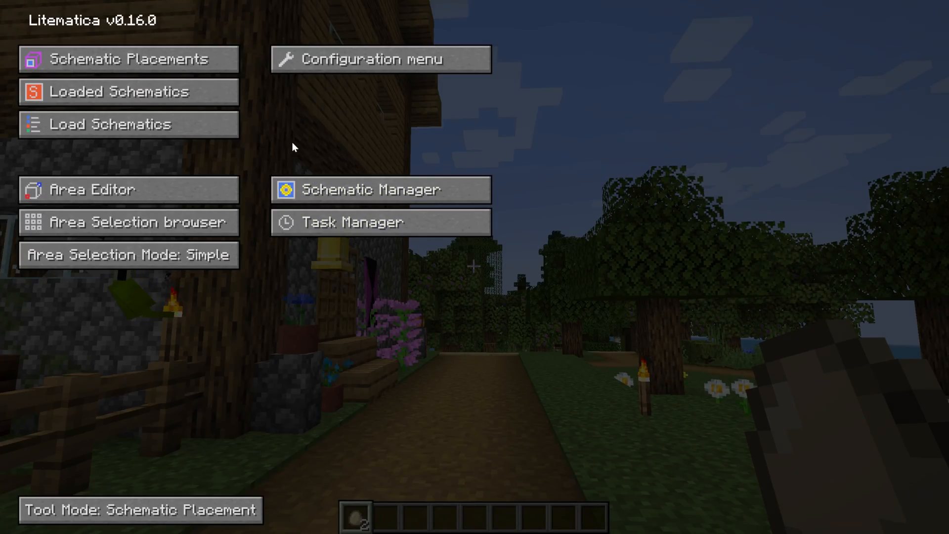
# Browse Litematica's Loaded Schematics and Load Schematics screens, showing an empty schematics folder.
pyautogui.click(127, 58)
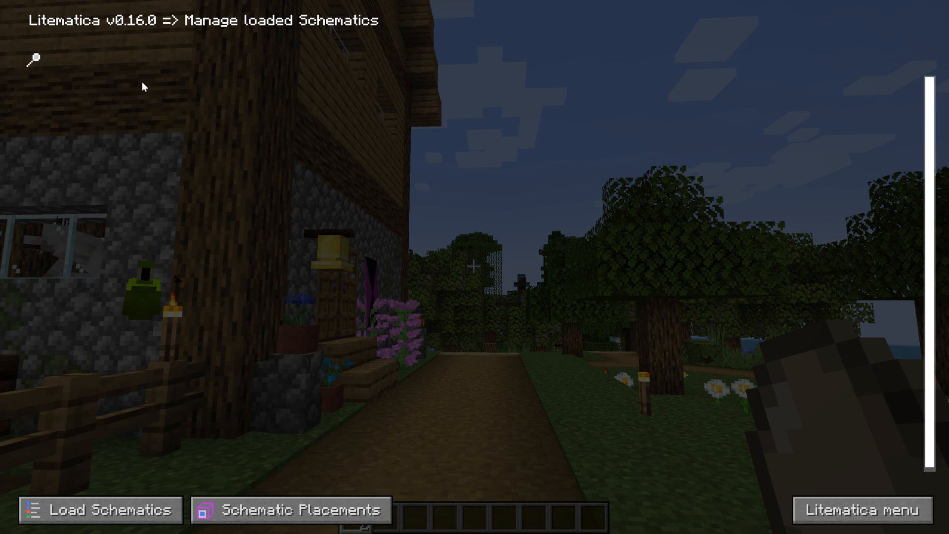
pyautogui.click(101, 509)
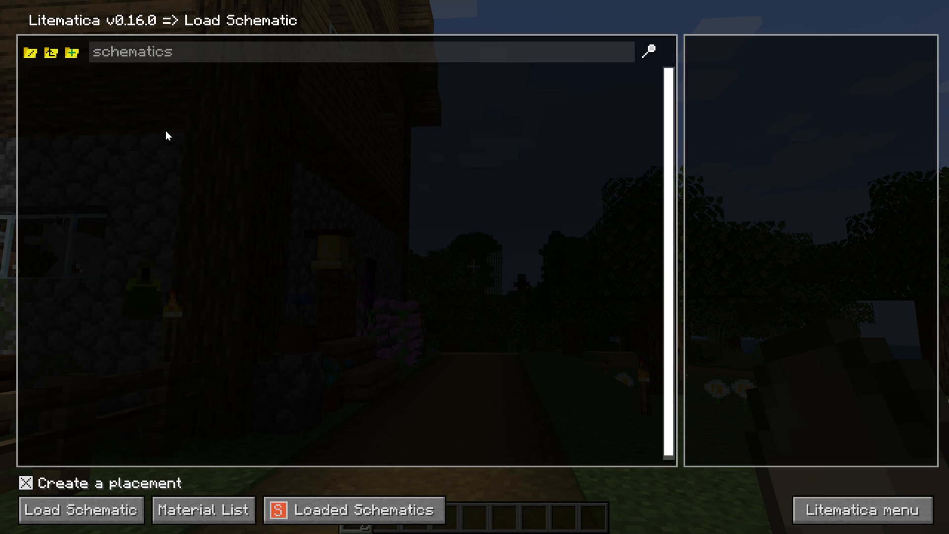
pyautogui.moveTo(71, 52)
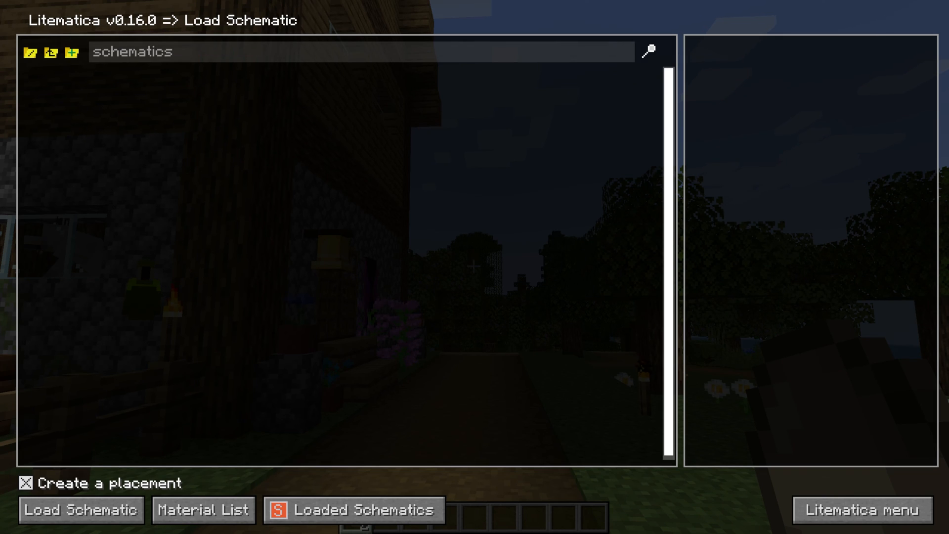
pyautogui.moveTo(816, 154)
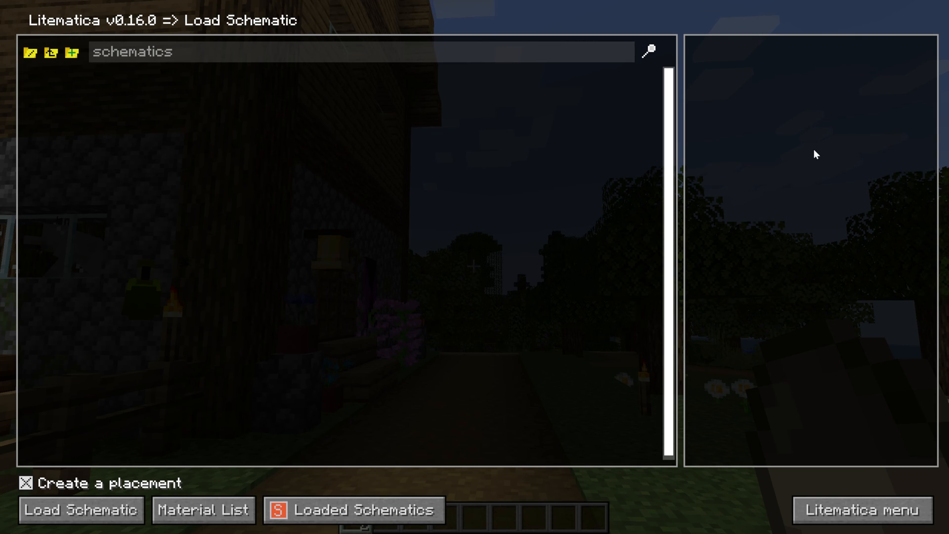
pyautogui.moveTo(643, 156)
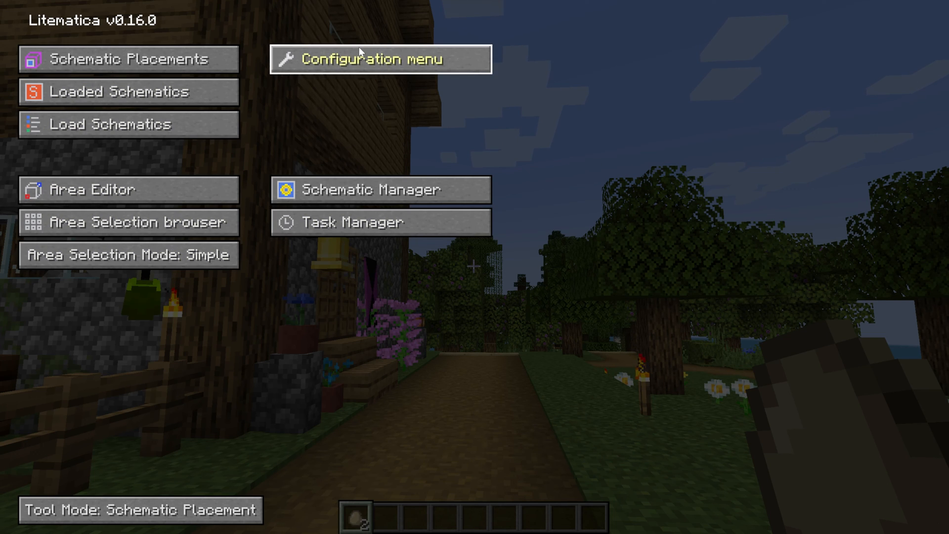
pyautogui.moveTo(387, 132)
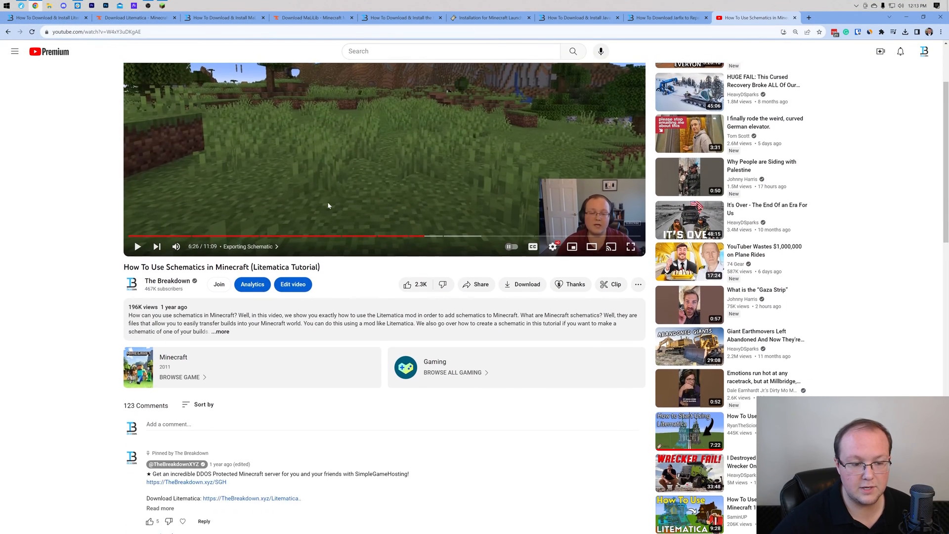
# Scroll through the Litematica schematics YouTube tutorial page and return to the Minecraft window.
pyautogui.scroll(-3)
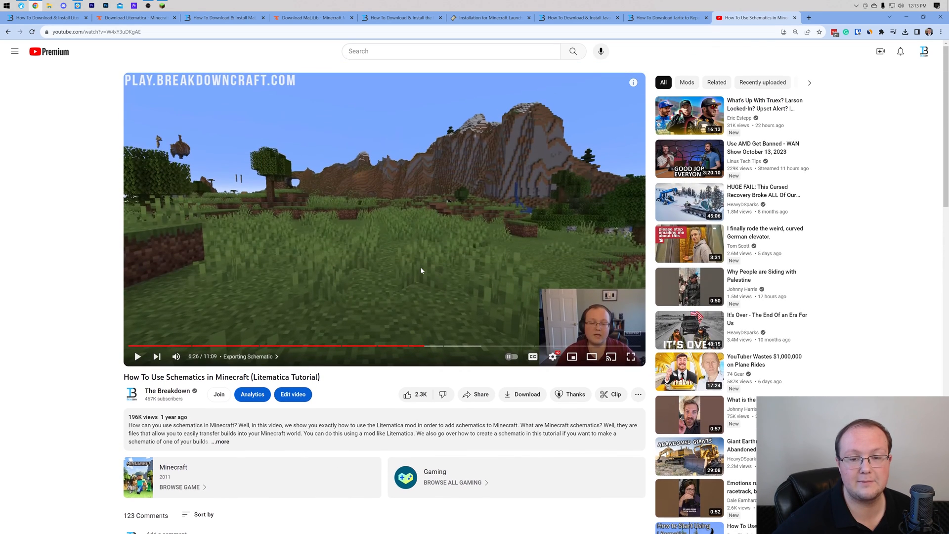
pyautogui.scroll(-3)
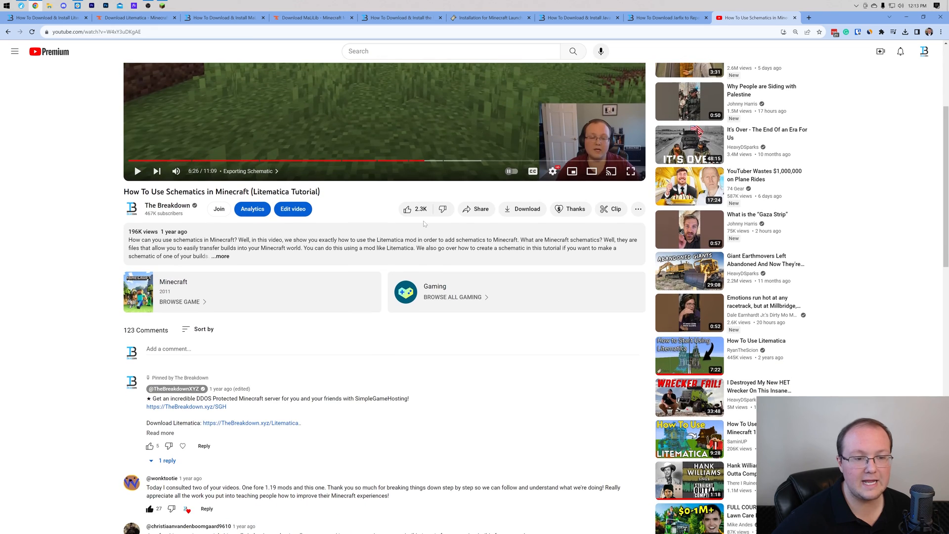
pyautogui.scroll(-3)
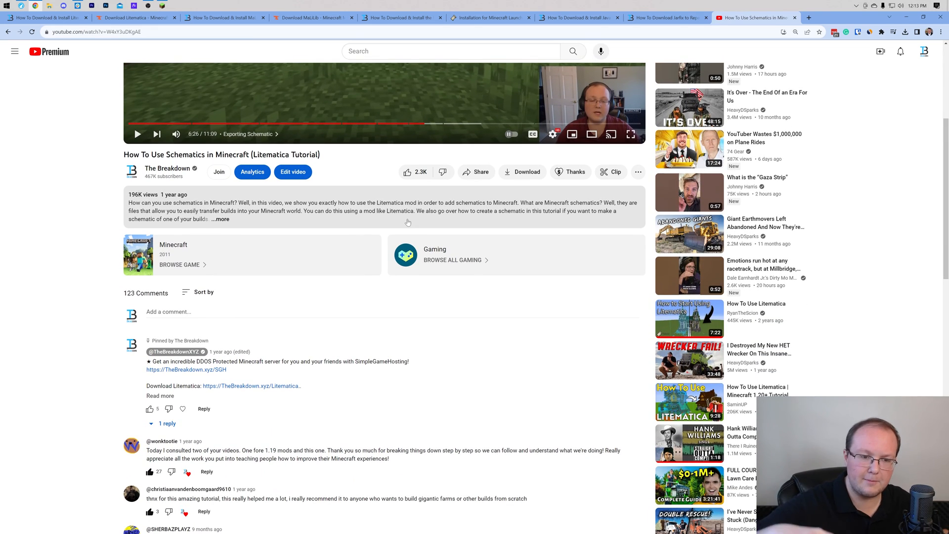
pyautogui.click(592, 133)
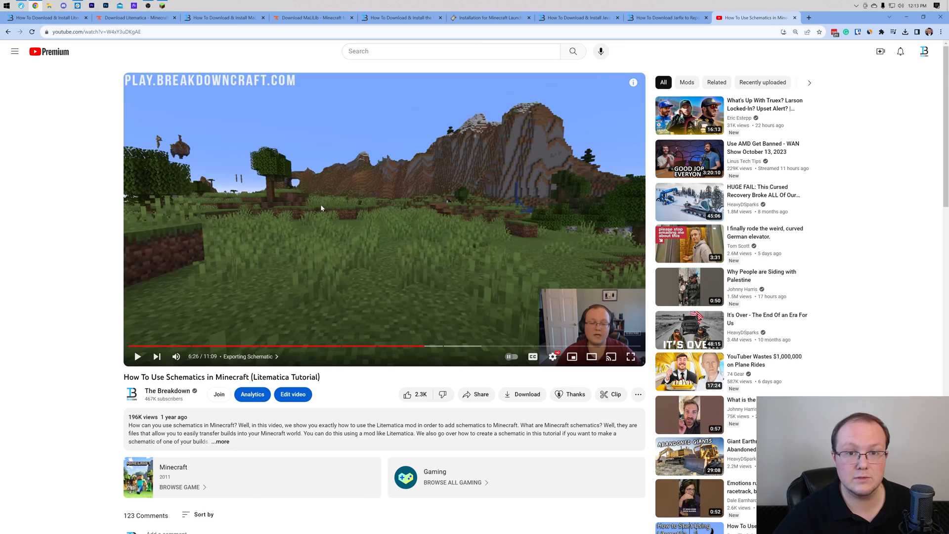
pyautogui.moveTo(278, 188)
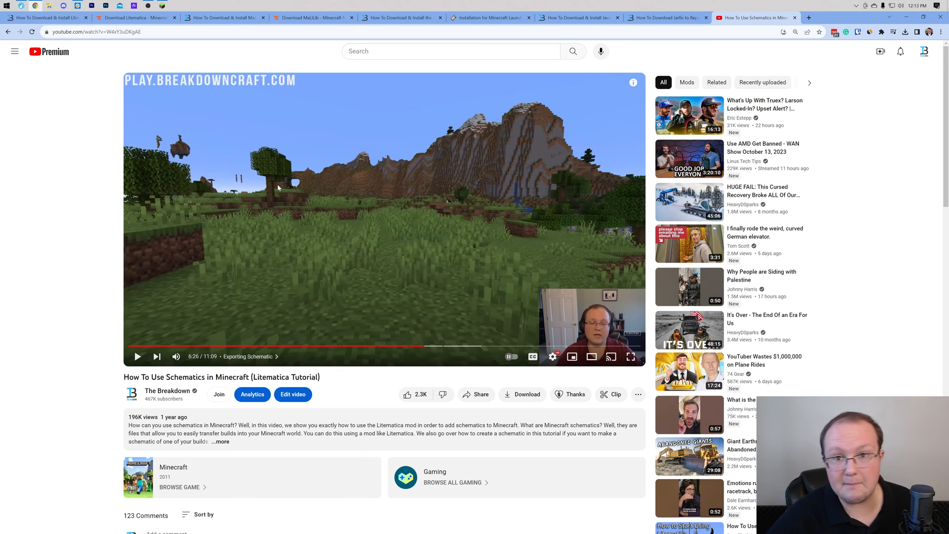
pyautogui.moveTo(896, 37)
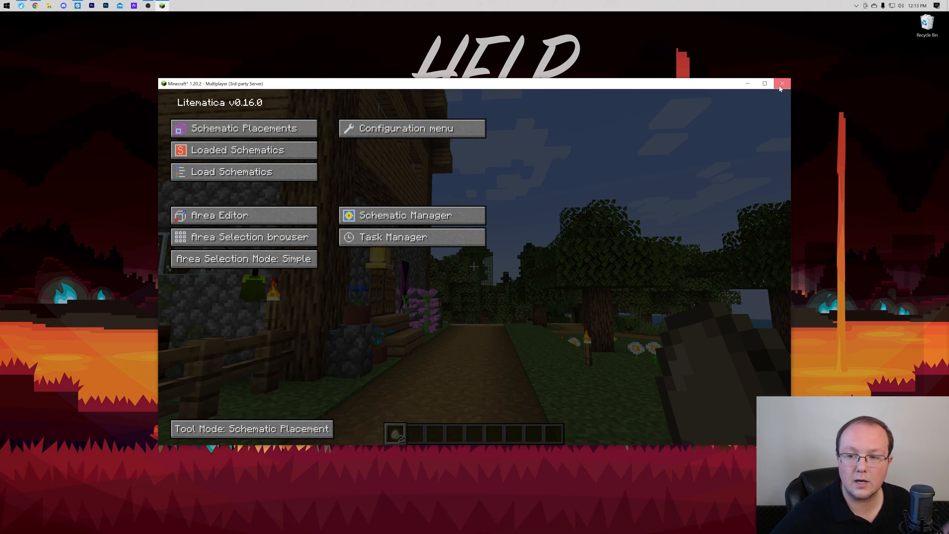
# Quit Minecraft, relaunch the launcher and open the fabric-loader-1.20.2 installation's .minecraft folder.
pyautogui.click(781, 83)
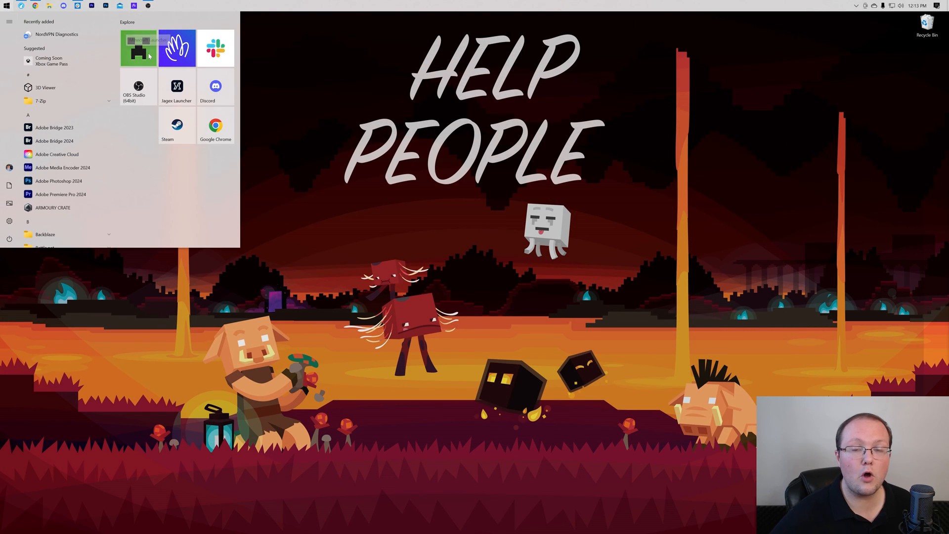
pyautogui.click(388, 240)
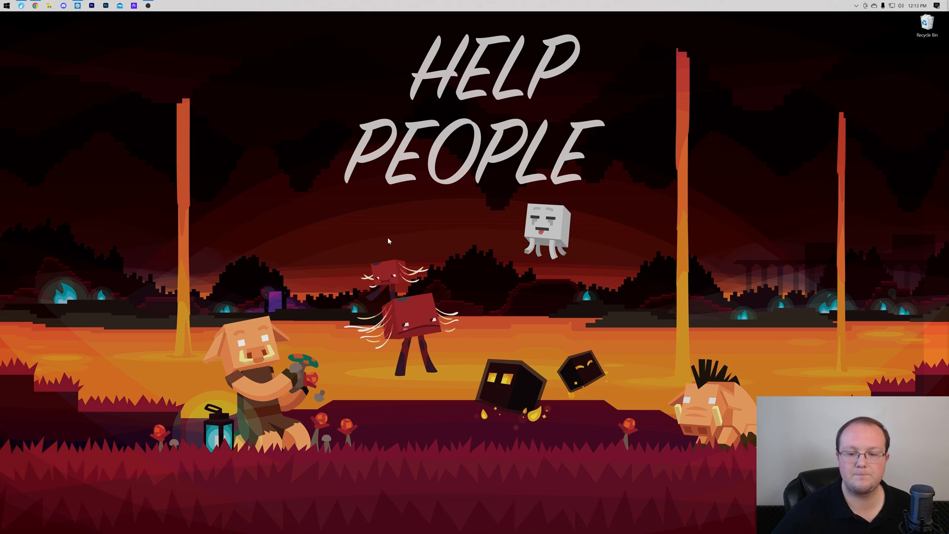
pyautogui.click(161, 6)
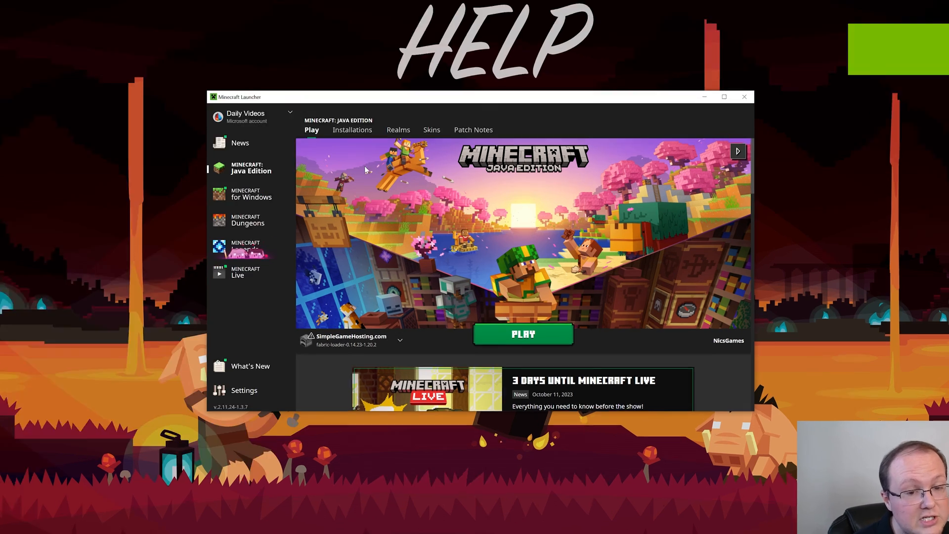
pyautogui.click(351, 129)
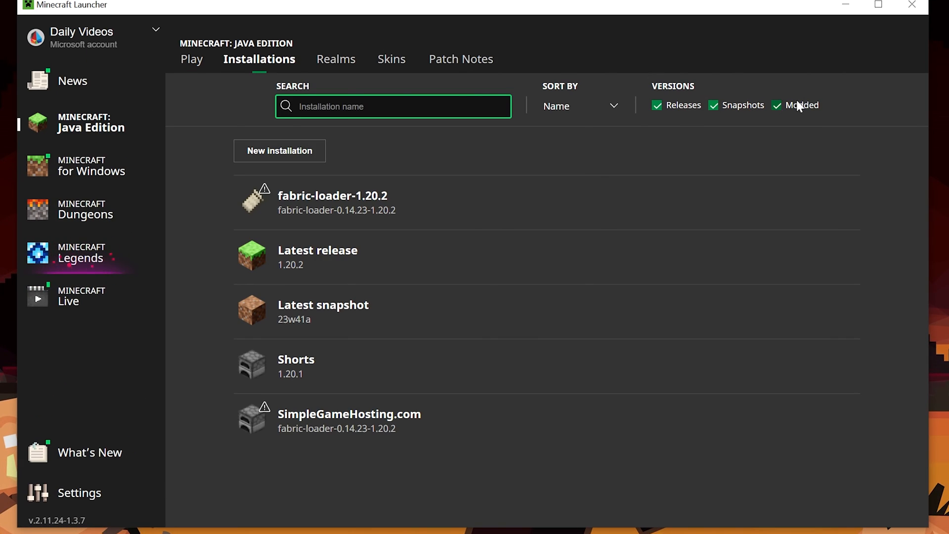
pyautogui.moveTo(505, 203)
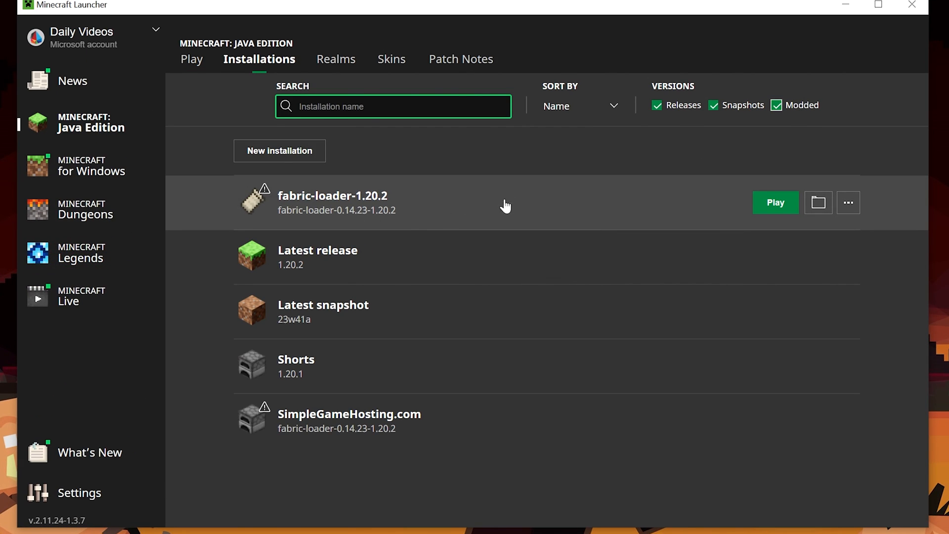
pyautogui.moveTo(777, 202)
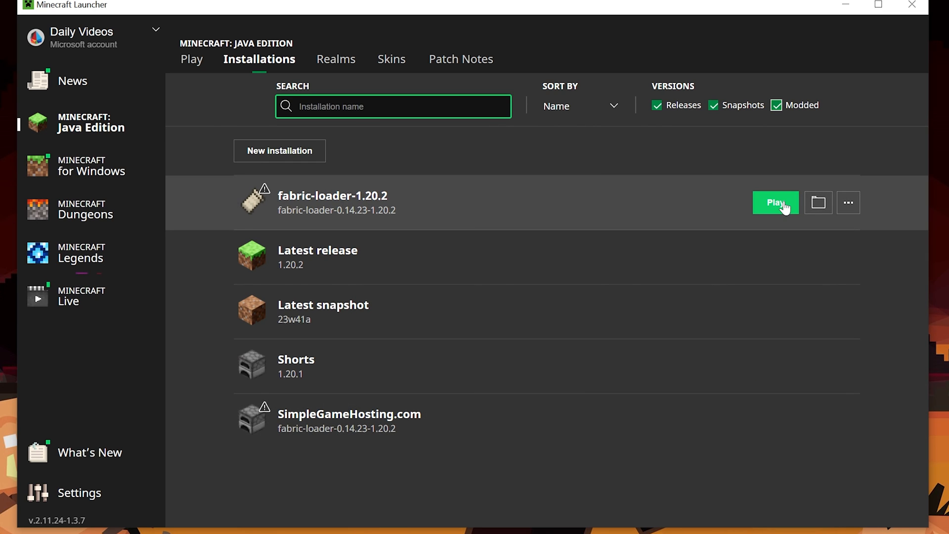
pyautogui.click(817, 202)
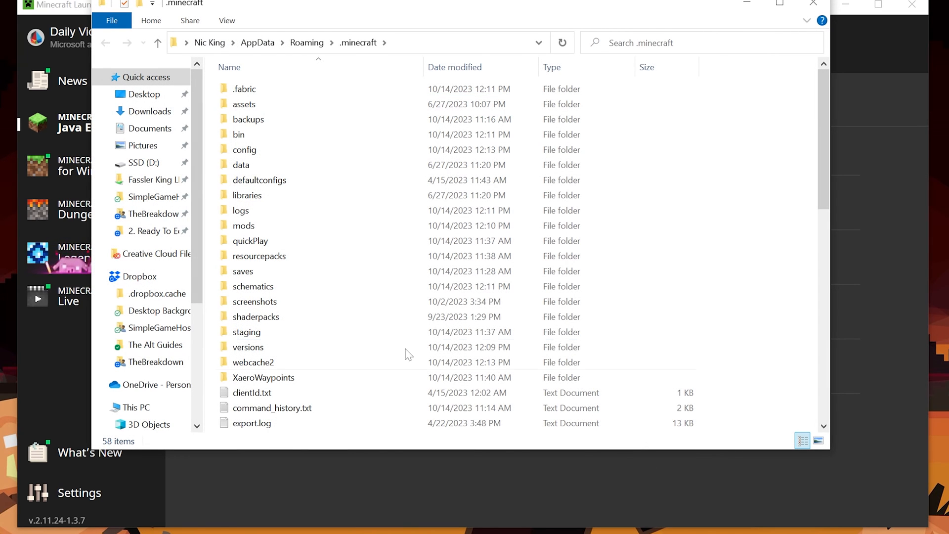
# View the empty schematics folder inside .minecraft, then close File Explorer.
pyautogui.doubleClick(253, 286)
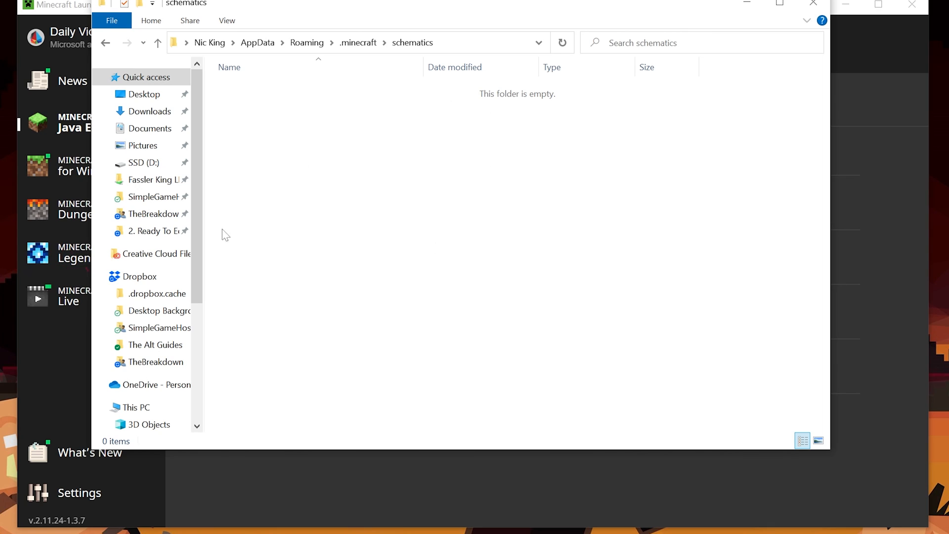
pyautogui.moveTo(403, 206)
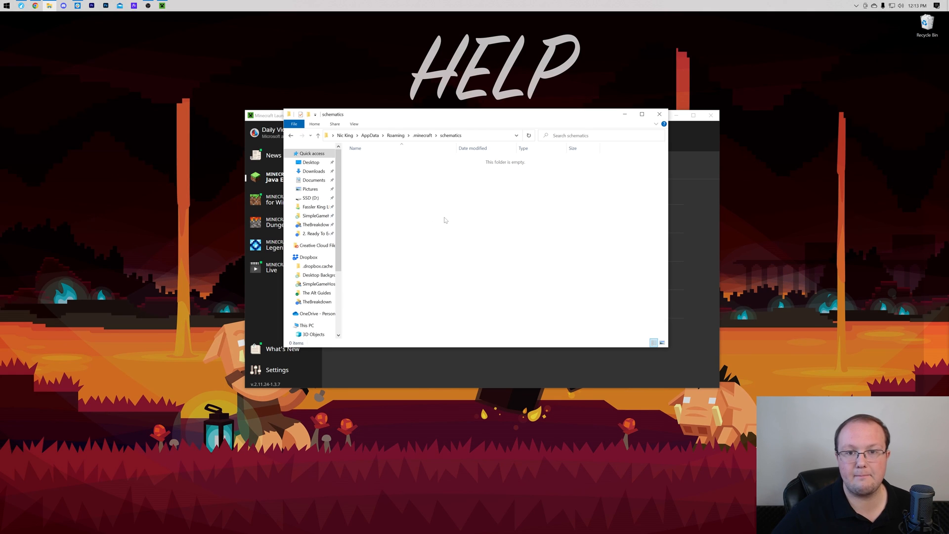
pyautogui.click(659, 114)
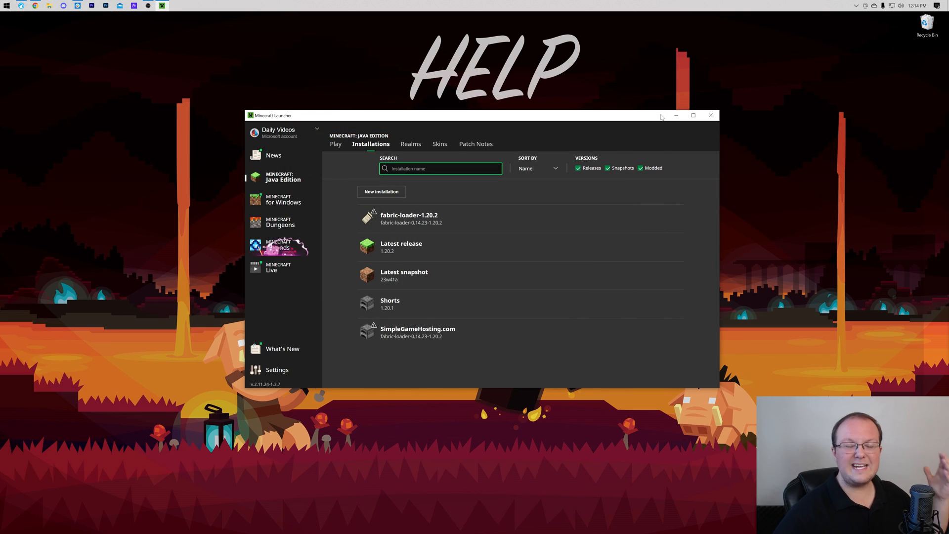